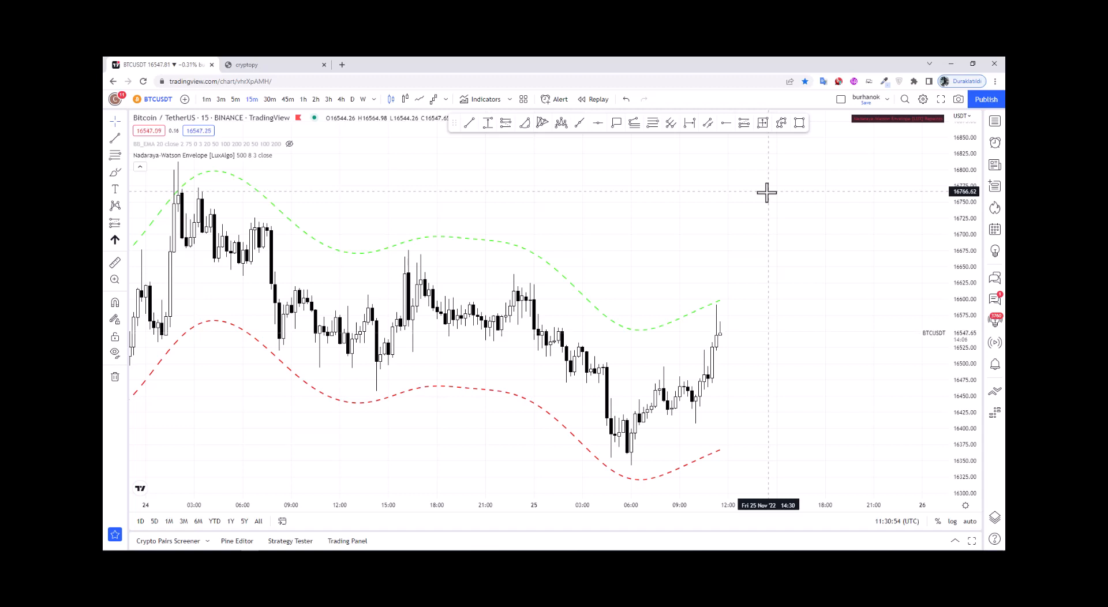
{"action": "mouse_move", "coordinate": [357, 215]}
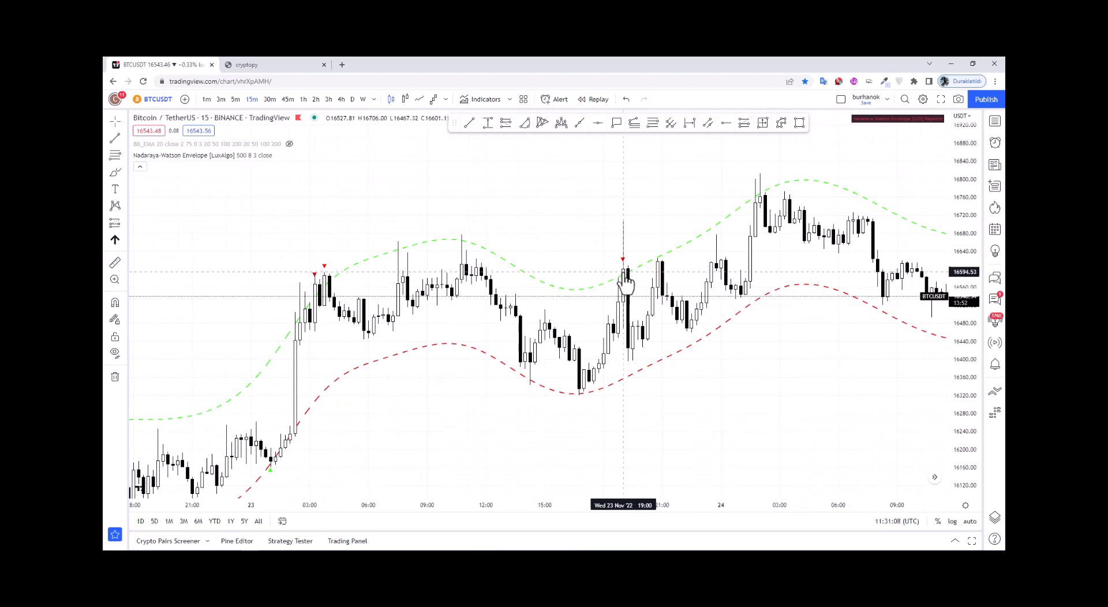
{"action": "mouse_move", "coordinate": [561, 292]}
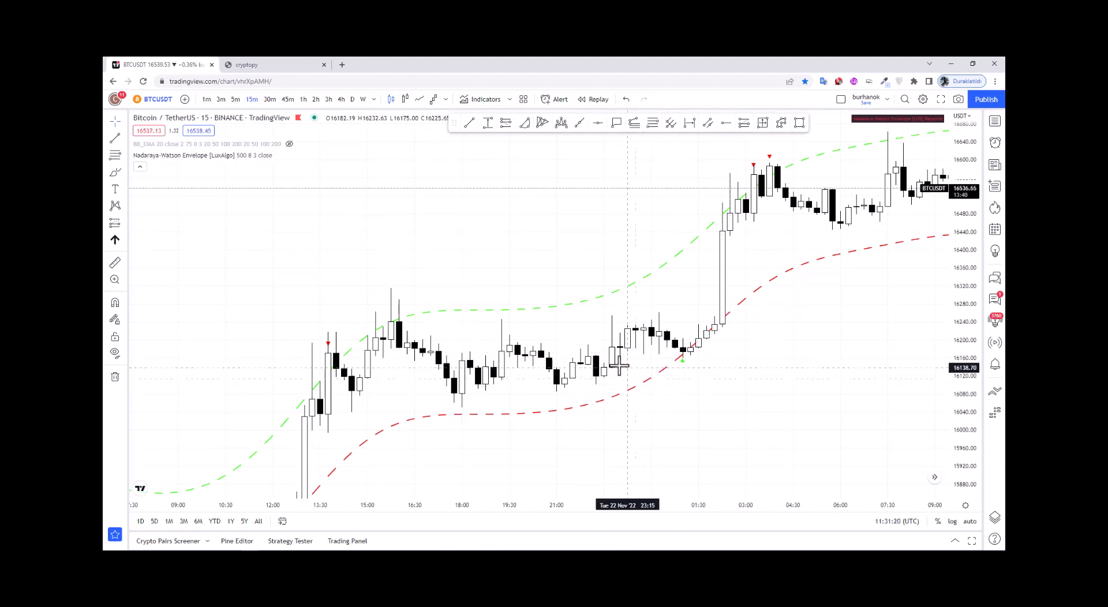
{"action": "mouse_move", "coordinate": [652, 369]}
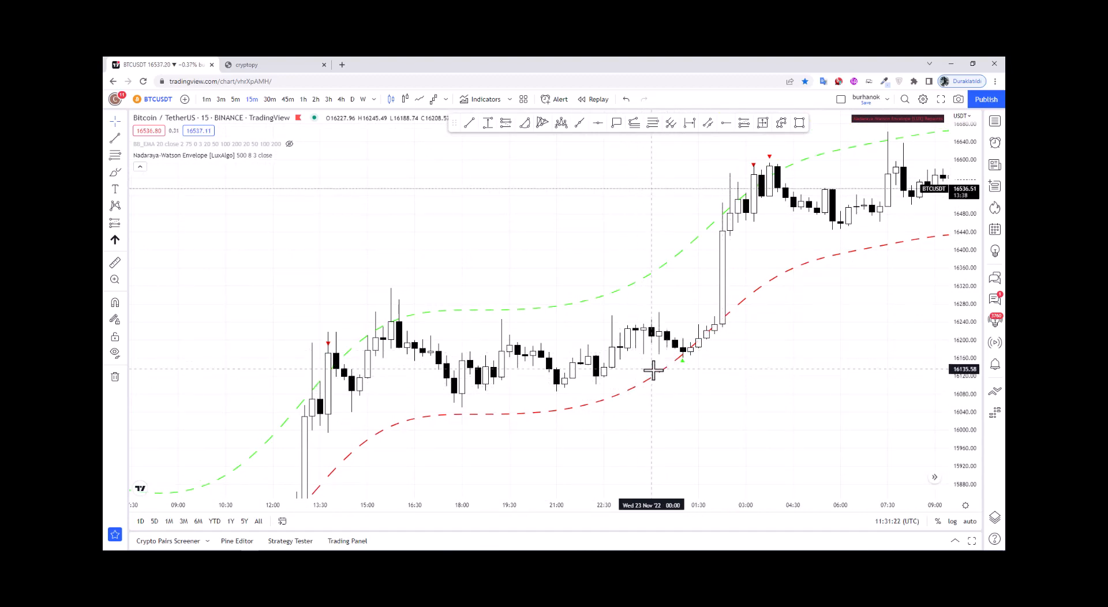
Step: Pan the BTCUSDT 15m chart back through earlier candles, then go to Cryptopy
{"action": "left_click_drag", "start_coordinate": [653, 367], "coordinate": [537, 393]}
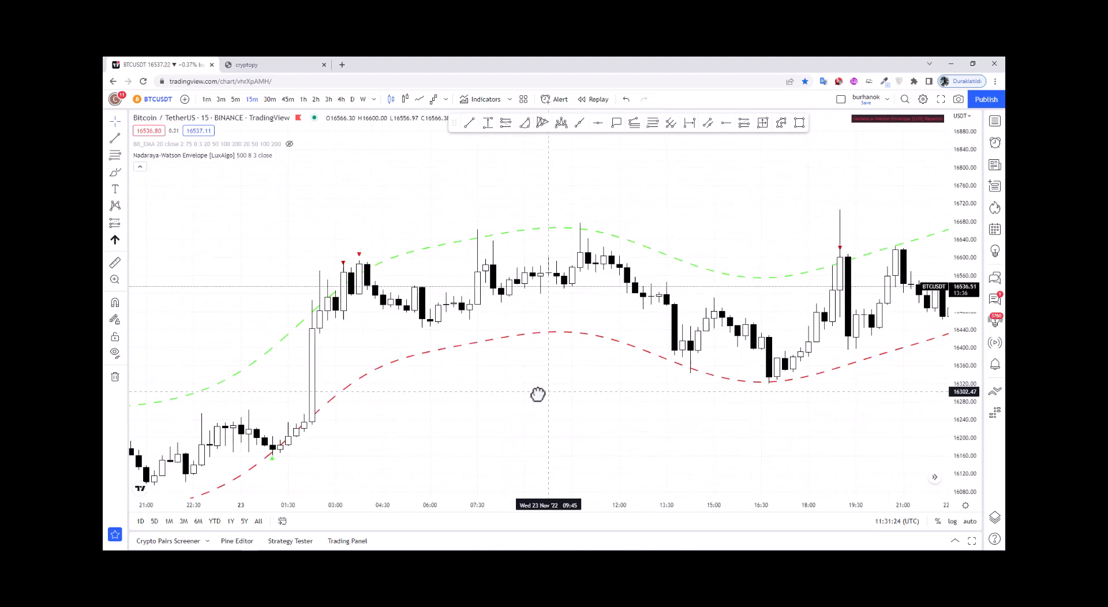
{"action": "left_click_drag", "start_coordinate": [537, 394], "coordinate": [265, 336]}
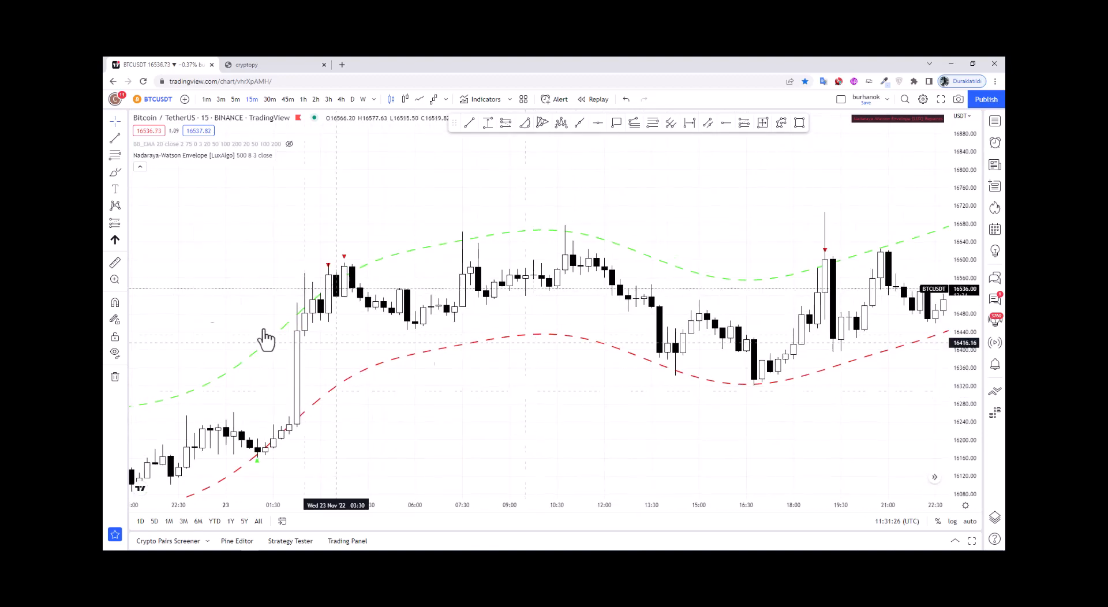
{"action": "left_click", "coordinate": [249, 64]}
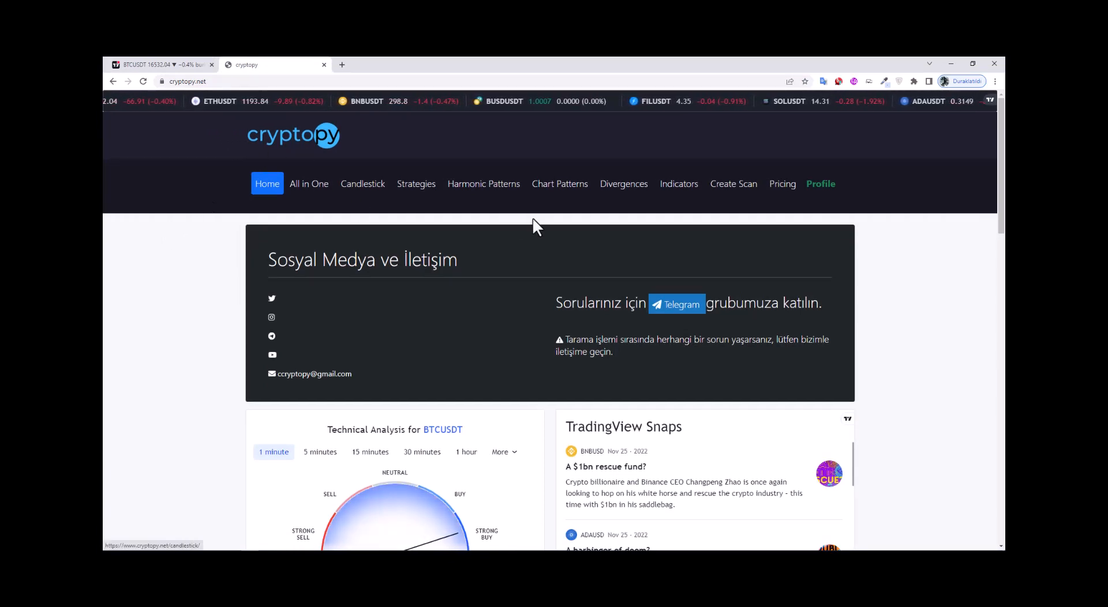
Step: Open Cryptopy's Create Scan page and scroll down to its code generator
{"action": "left_click", "coordinate": [733, 183]}
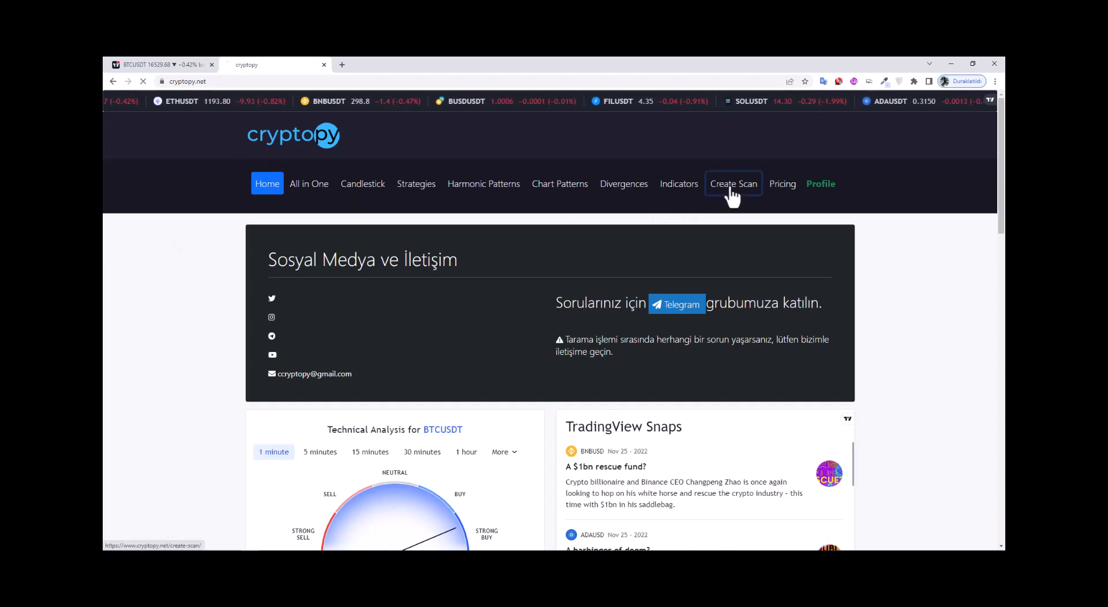
{"action": "left_click", "coordinate": [734, 184]}
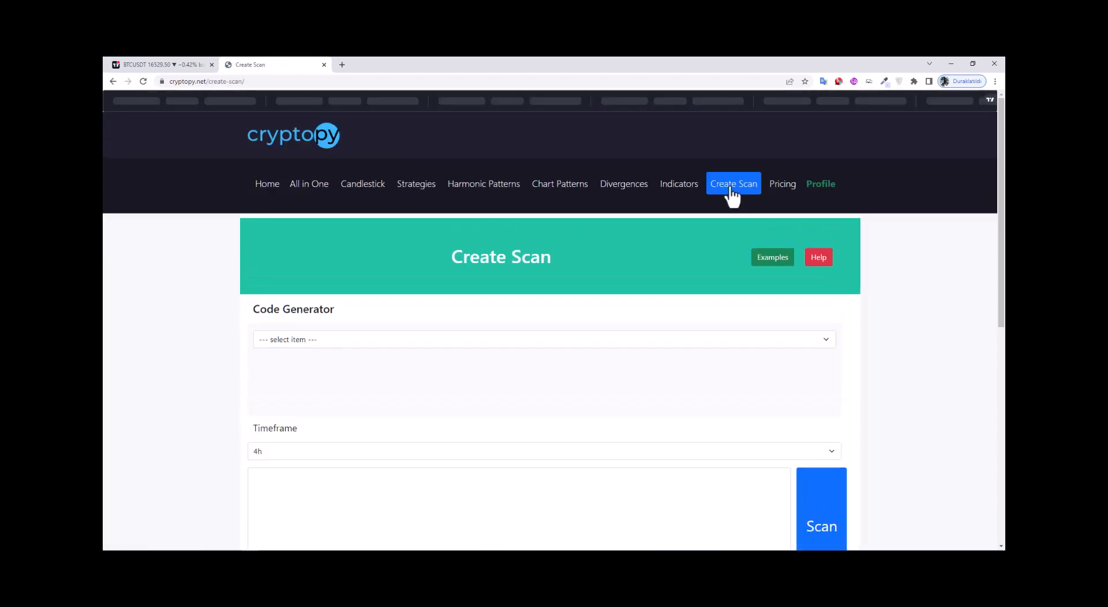
{"action": "scroll", "scroll_direction": "down", "scroll_amount": 3}
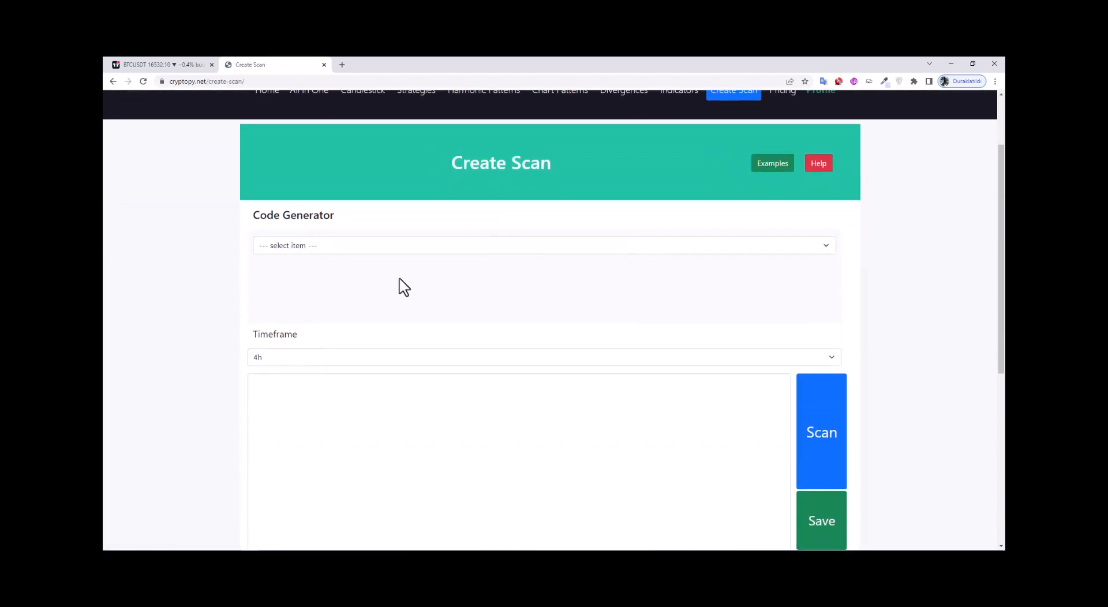
{"action": "mouse_move", "coordinate": [339, 226]}
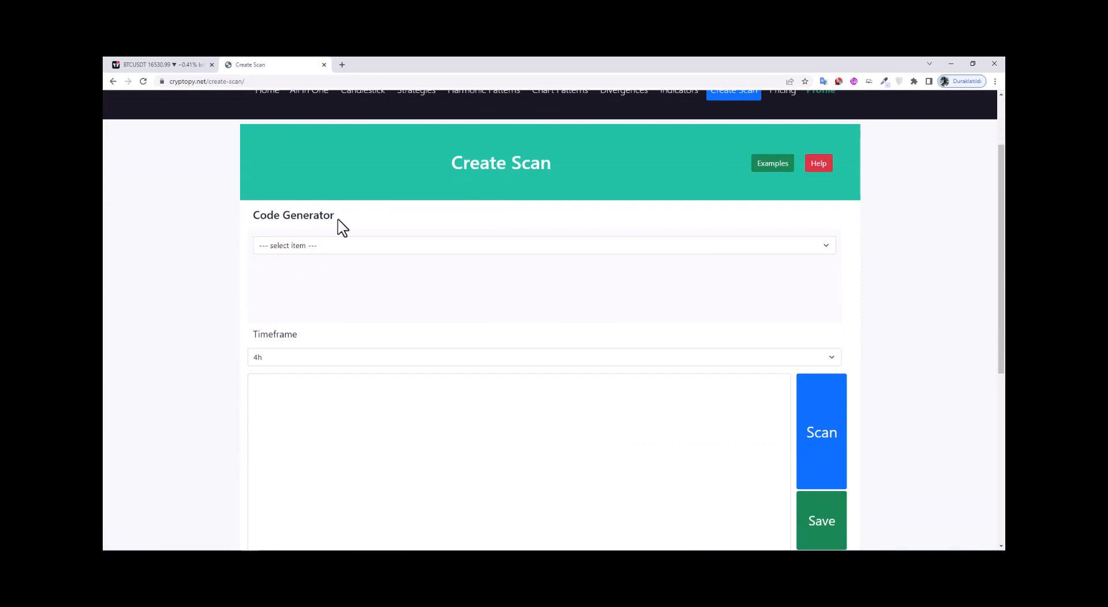
{"action": "mouse_move", "coordinate": [244, 249]}
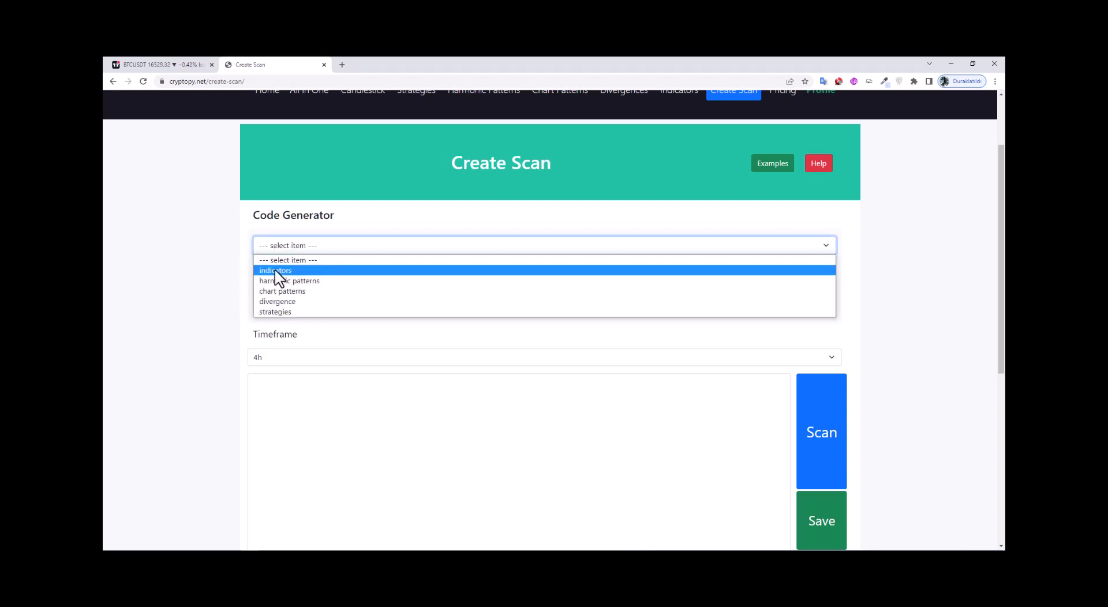
Step: Generate and insert the indicator condition close Above nadaraya envelope upper into the scan code
{"action": "left_click", "coordinate": [275, 270]}
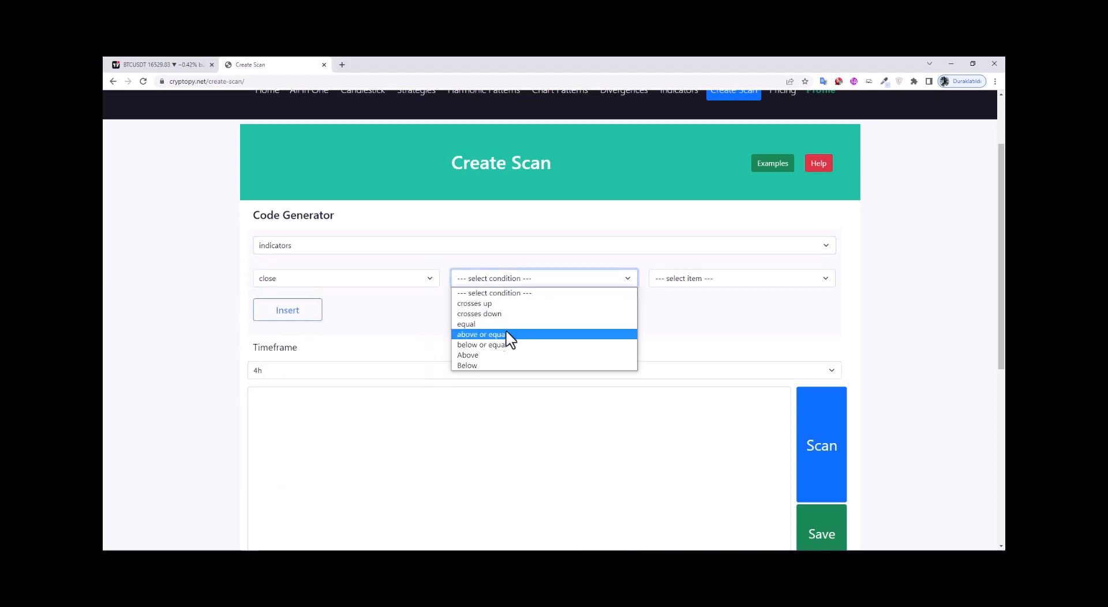
{"action": "left_click", "coordinate": [467, 354]}
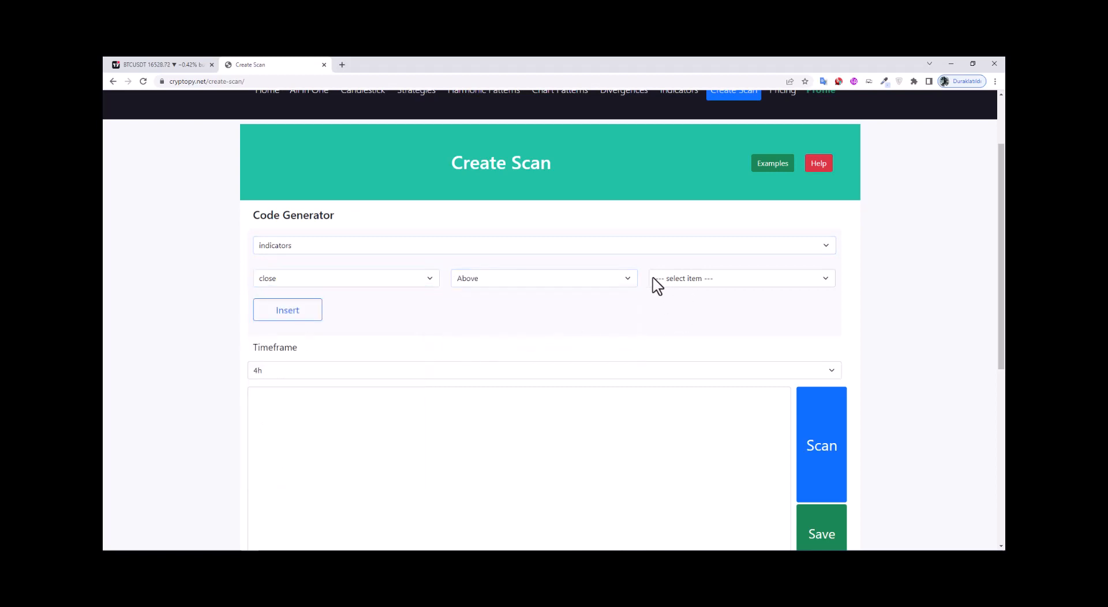
{"action": "left_click", "coordinate": [740, 278]}
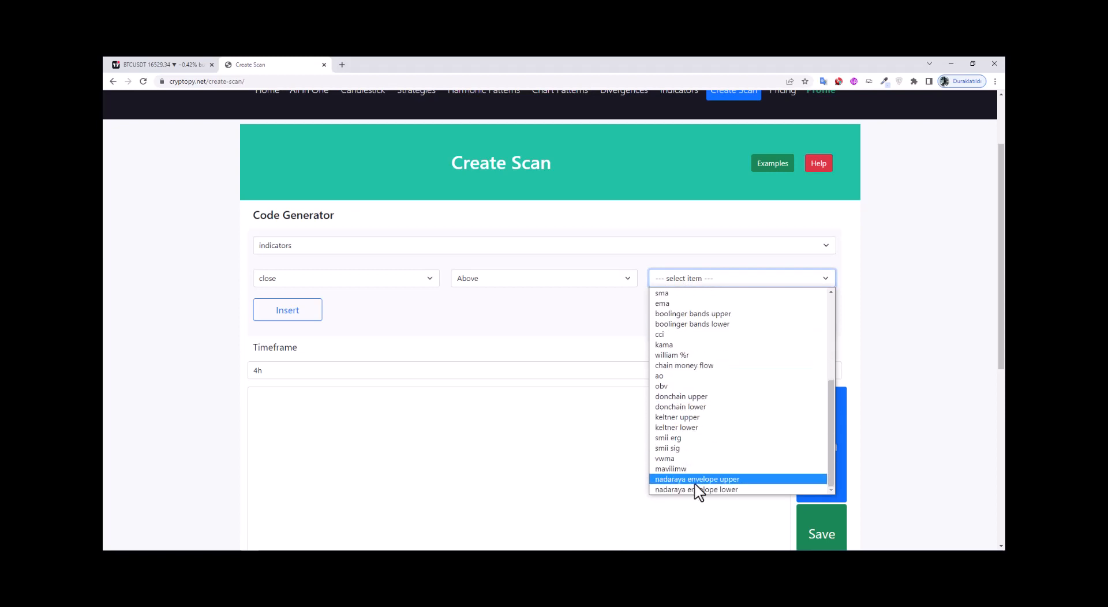
{"action": "left_click", "coordinate": [696, 479]}
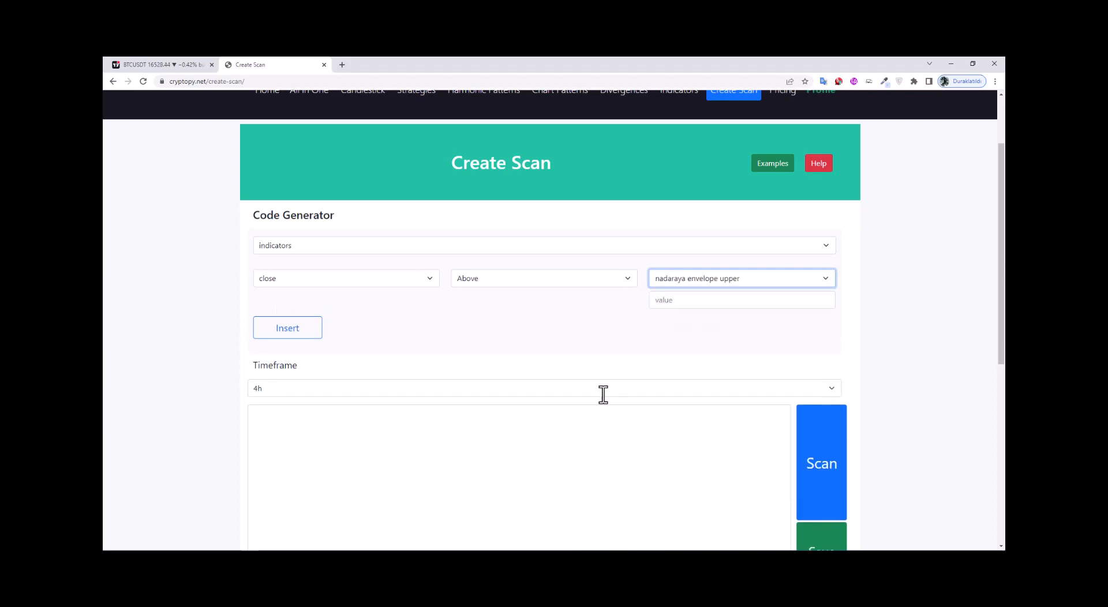
{"action": "left_click", "coordinate": [287, 327]}
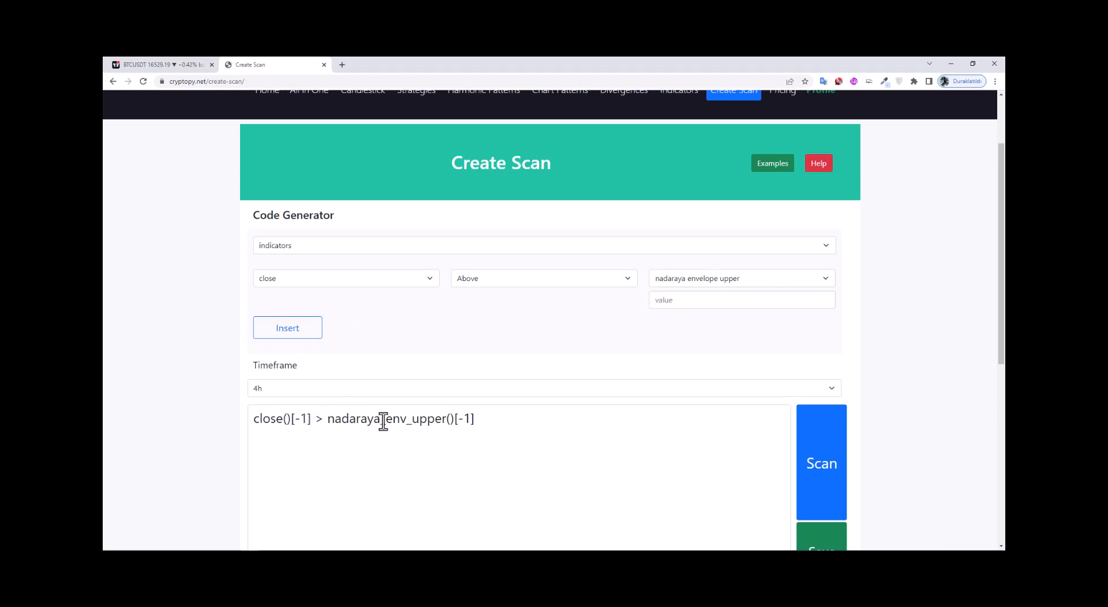
{"action": "scroll", "scroll_direction": "down", "scroll_amount": 3}
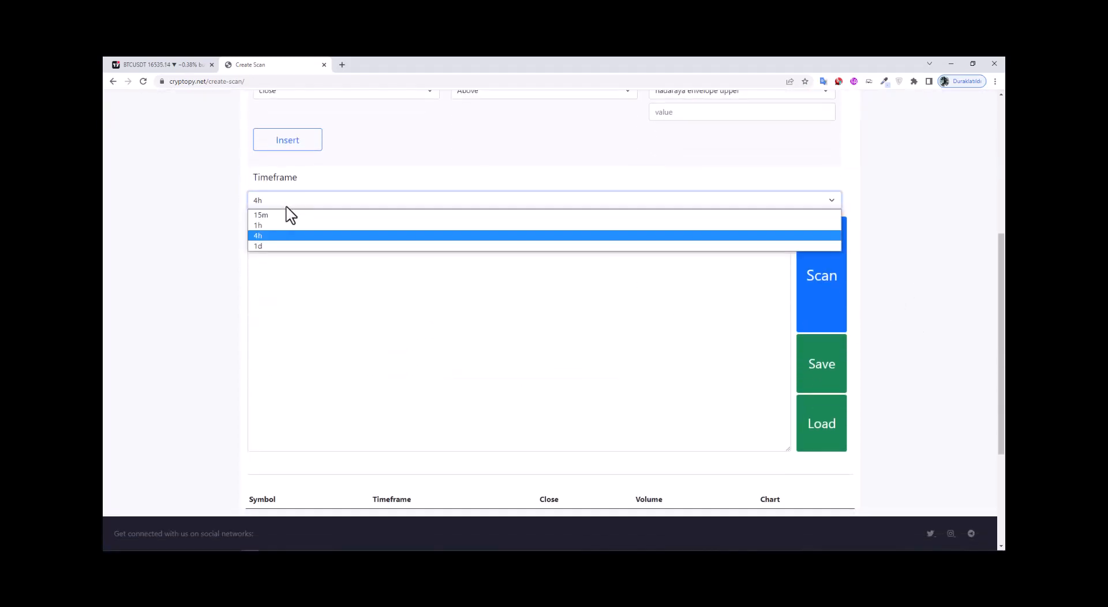
Step: Set the scan timeframe to 15m and run the scan
{"action": "left_click", "coordinate": [260, 215]}
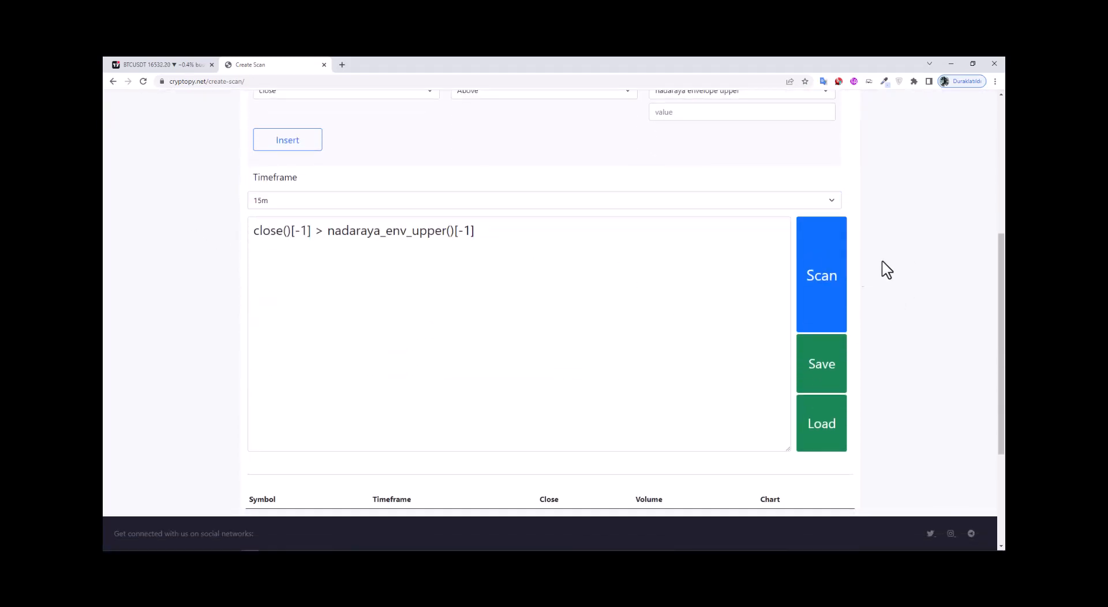
{"action": "left_click", "coordinate": [821, 276]}
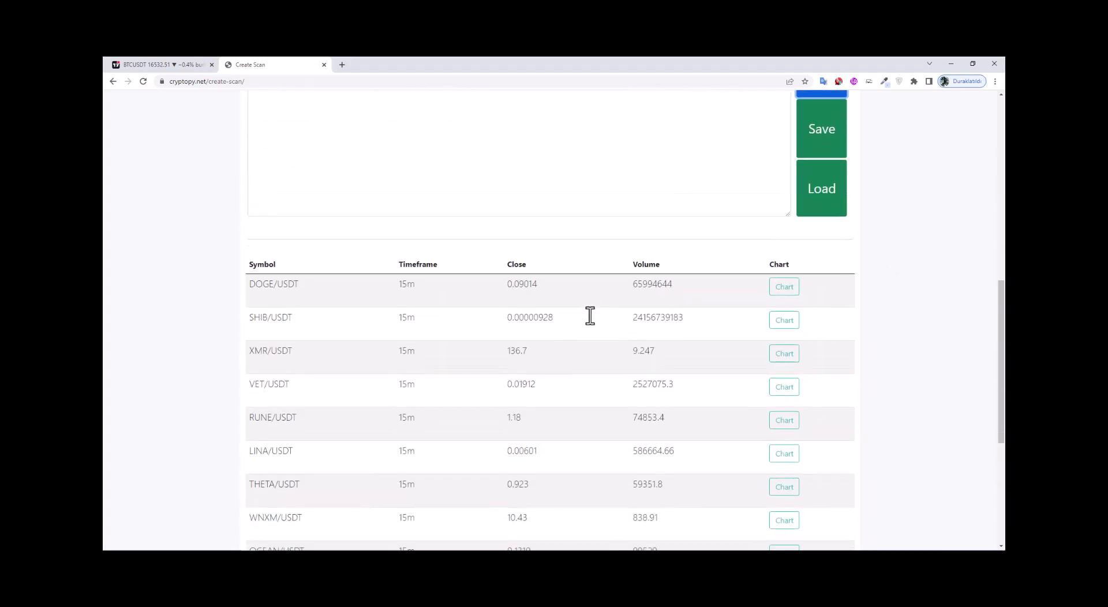
Step: Copy DOGE from the top scan result and return to TradingView
{"action": "scroll", "scroll_direction": "down", "scroll_amount": 3}
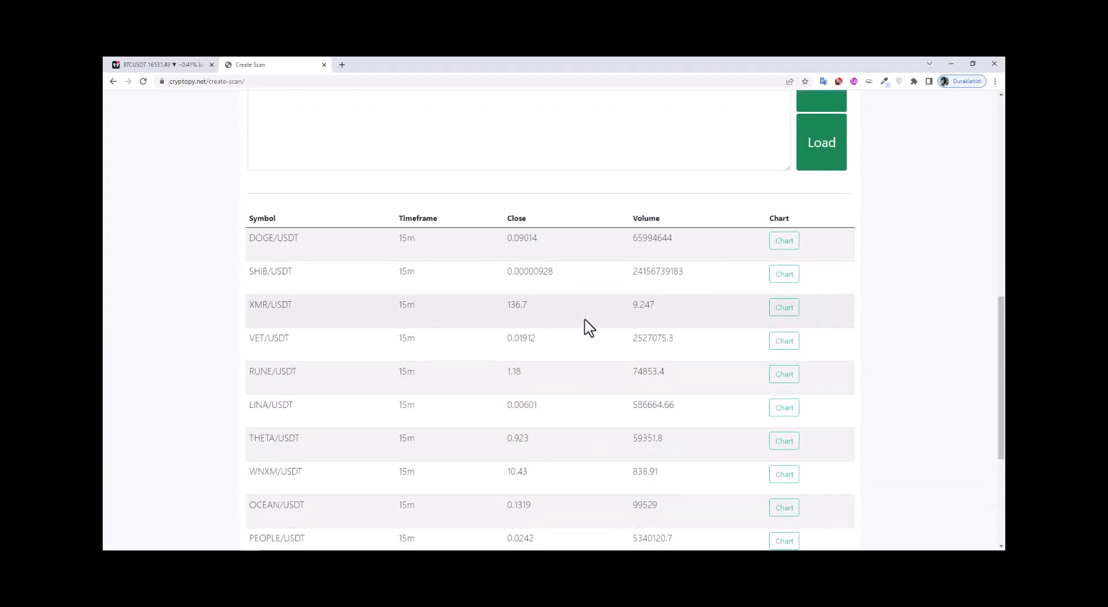
{"action": "mouse_move", "coordinate": [303, 309]}
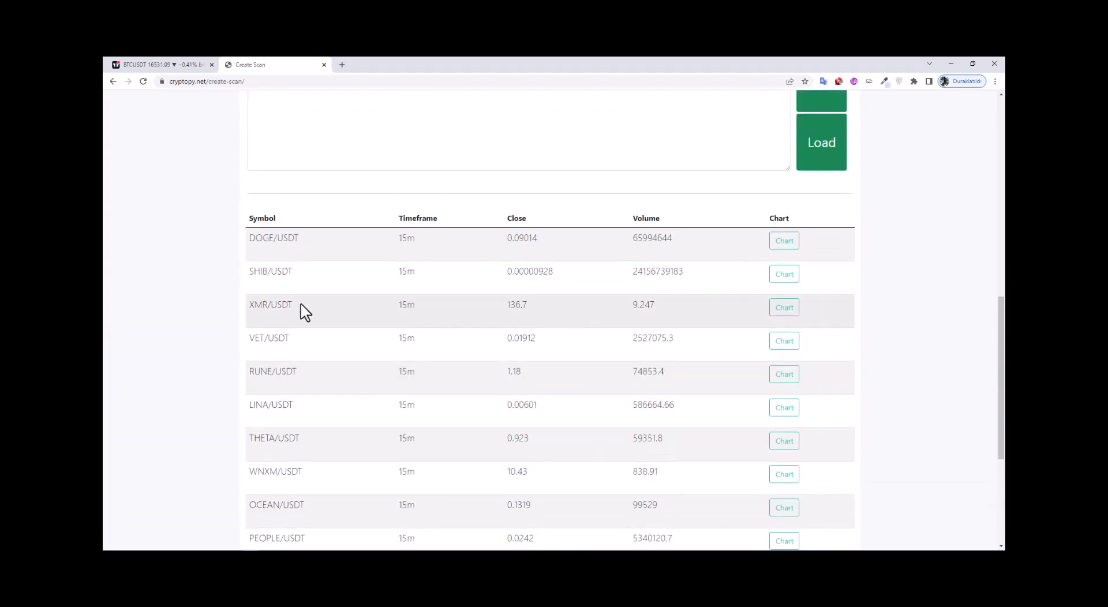
{"action": "double_click", "coordinate": [259, 238]}
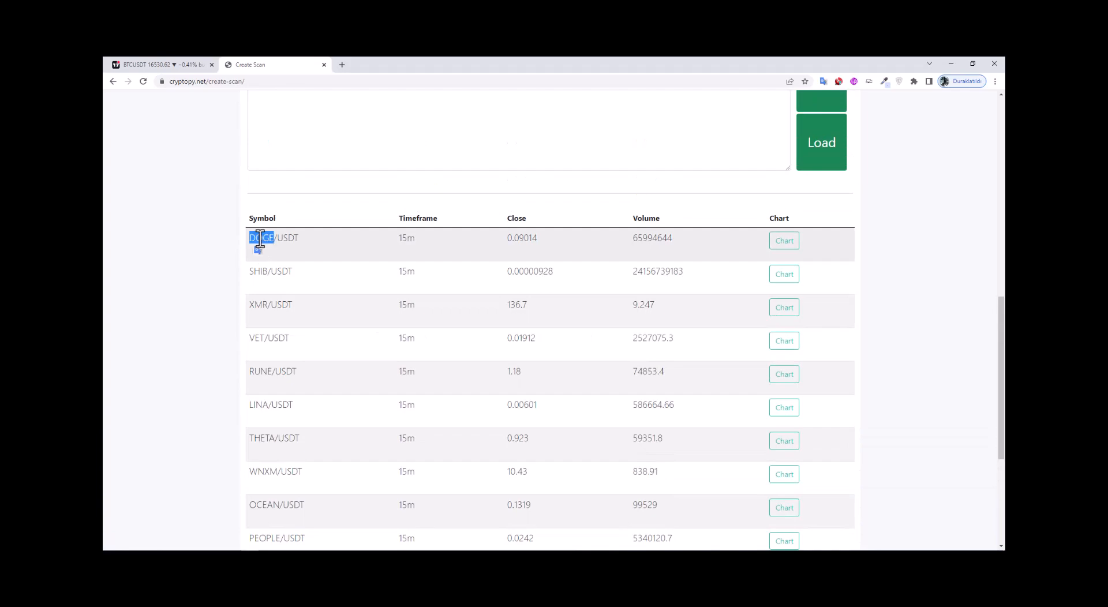
{"action": "left_click", "coordinate": [168, 65]}
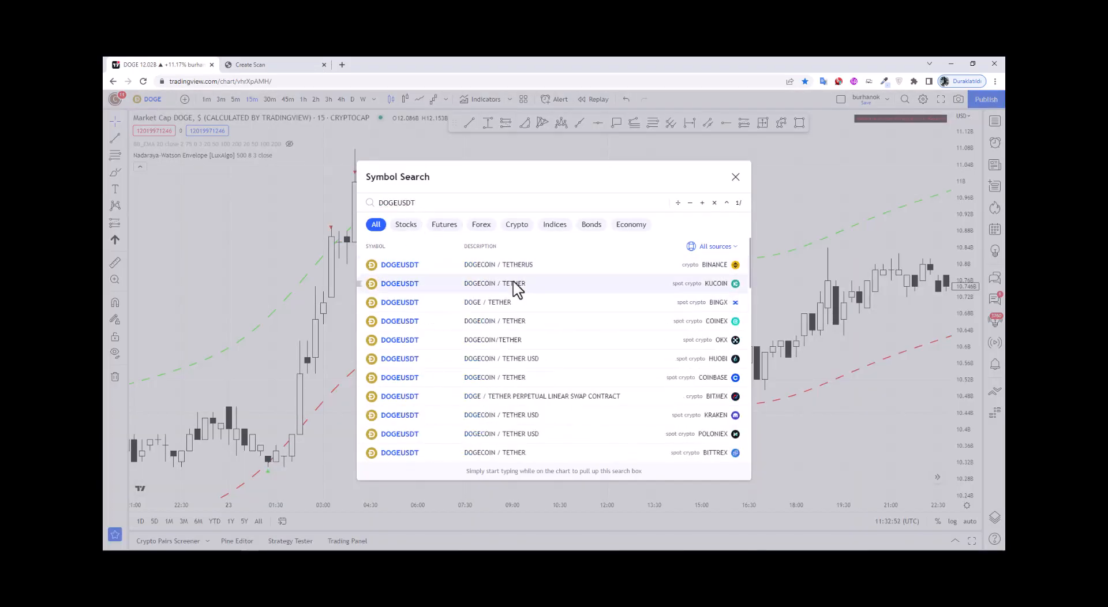
Step: Load the DOGEUSDT chart from the symbol search results
{"action": "left_click", "coordinate": [399, 264]}
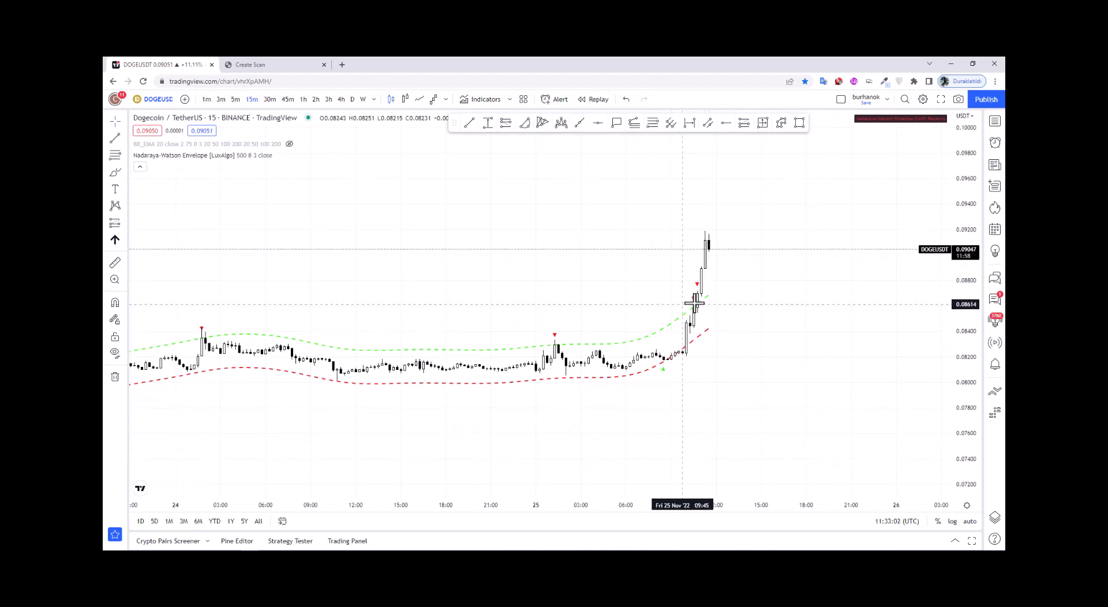
{"action": "mouse_move", "coordinate": [651, 338]}
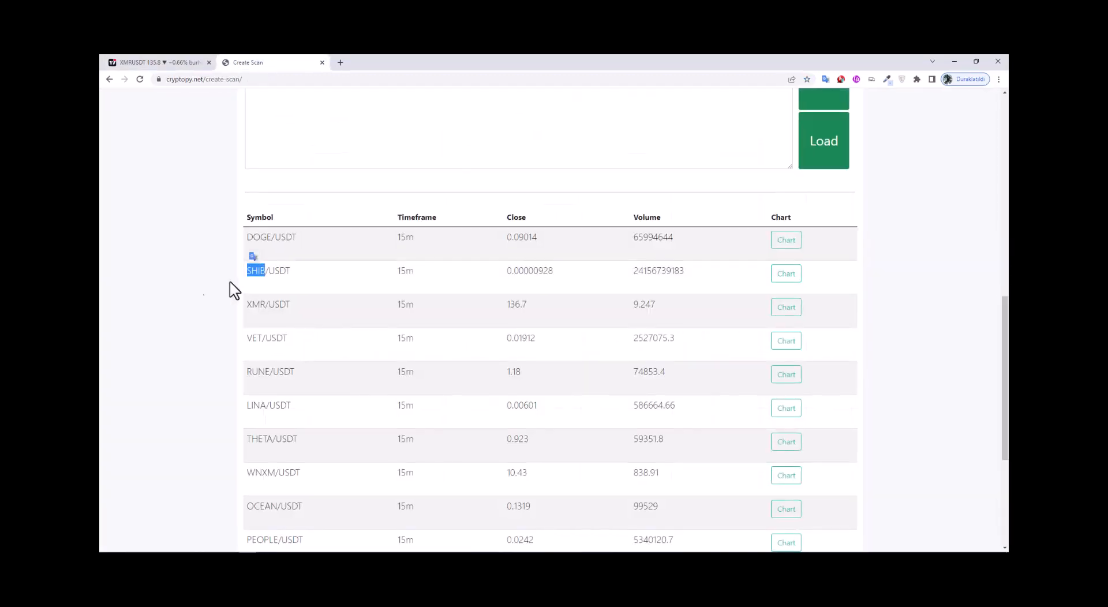
Step: Switch the chart to Binance SHIBUSDT, check the envelope breakout, then return to Cryptopy
{"action": "left_click", "coordinate": [144, 62]}
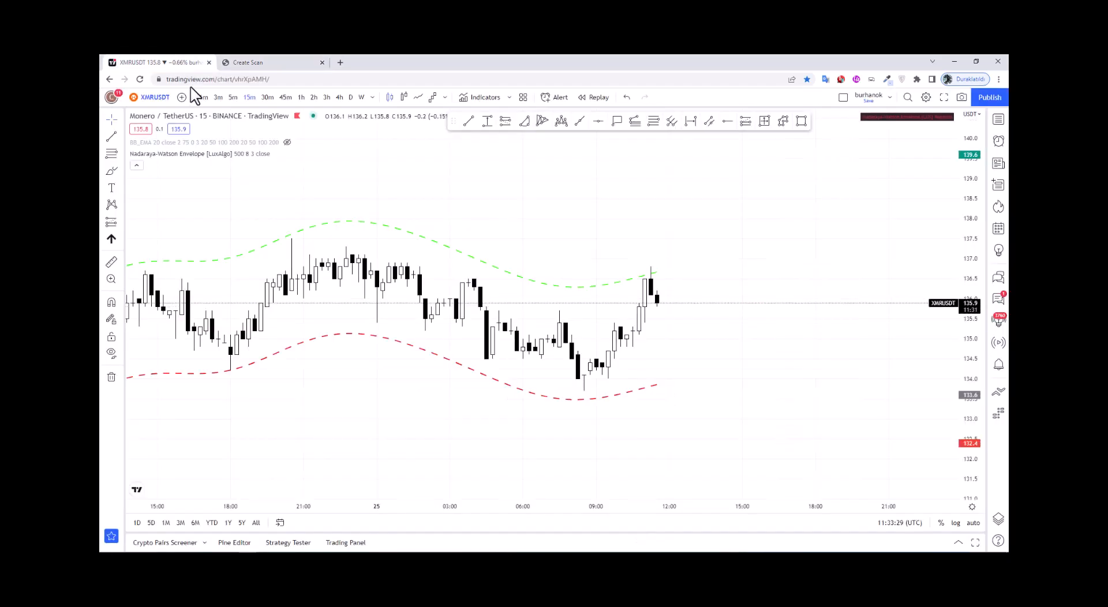
{"action": "type", "text": "SHIB"}
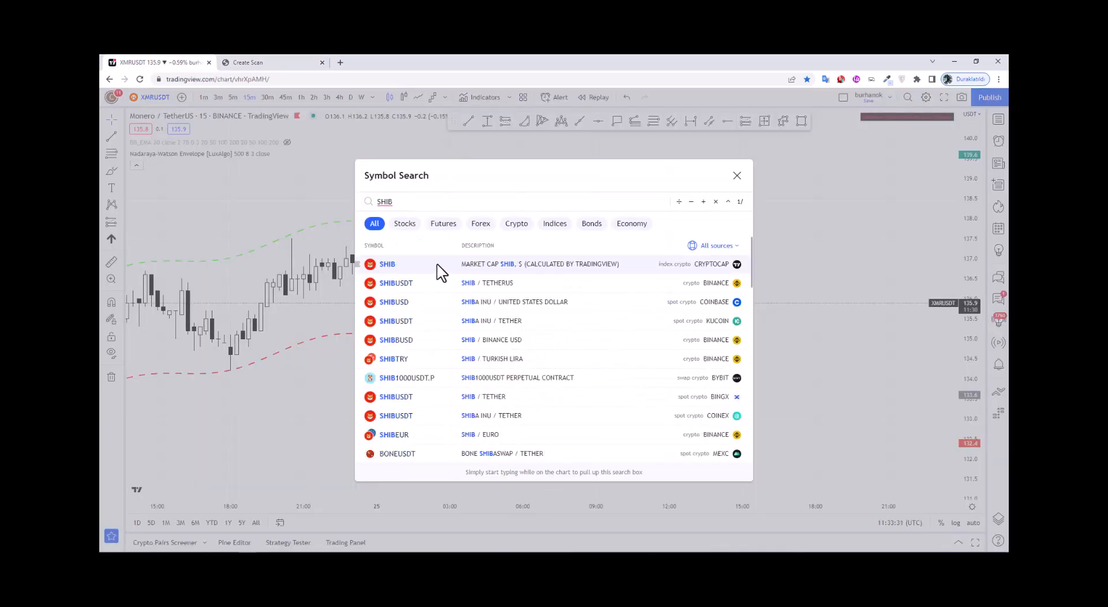
{"action": "left_click", "coordinate": [396, 283]}
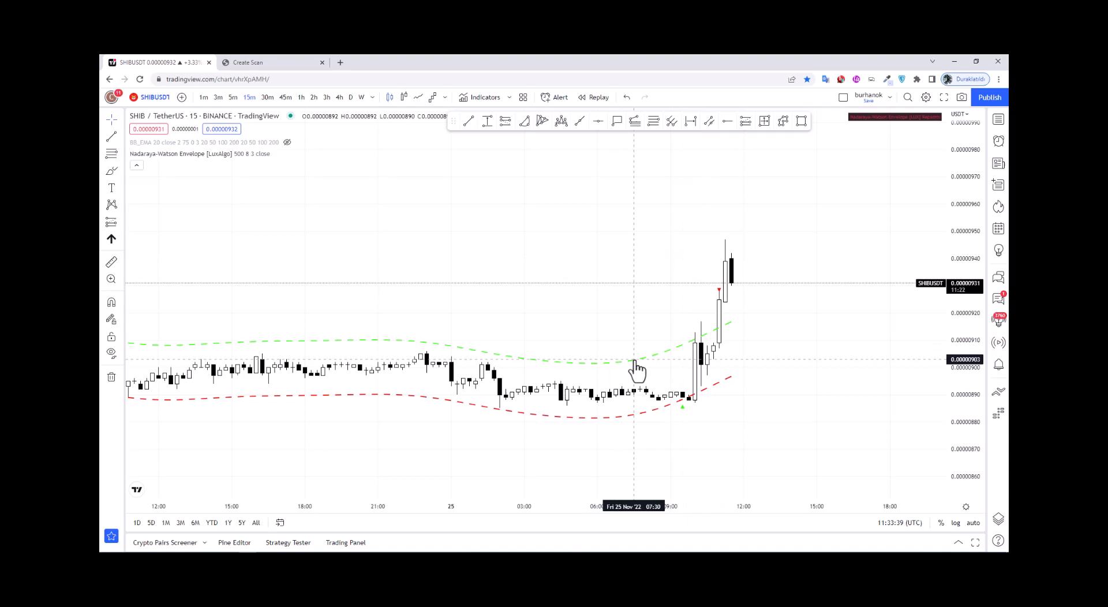
{"action": "mouse_move", "coordinate": [649, 368]}
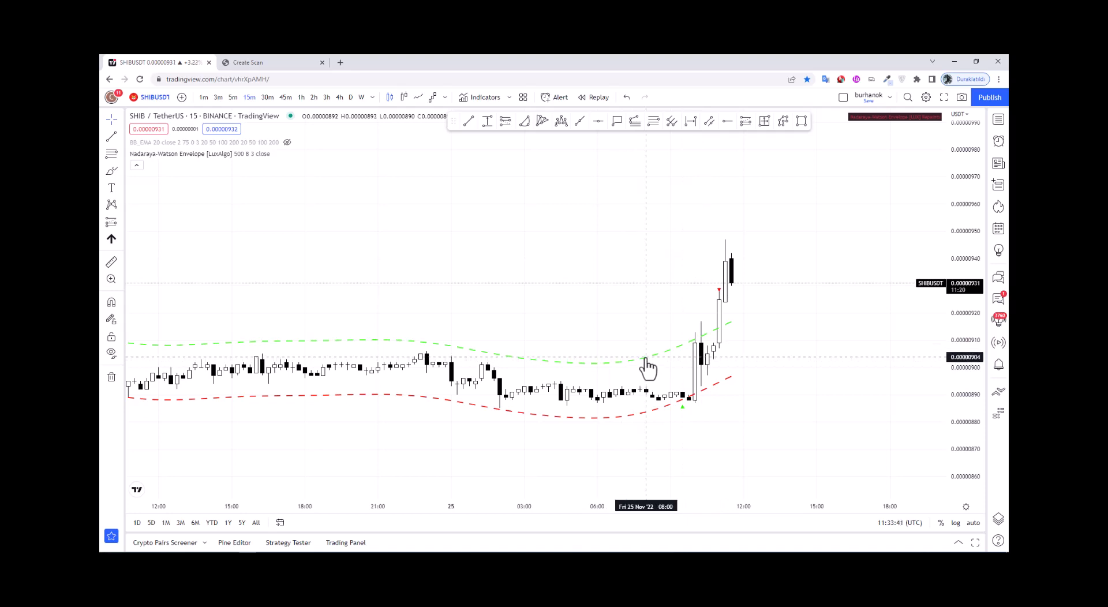
{"action": "left_click", "coordinate": [251, 62]}
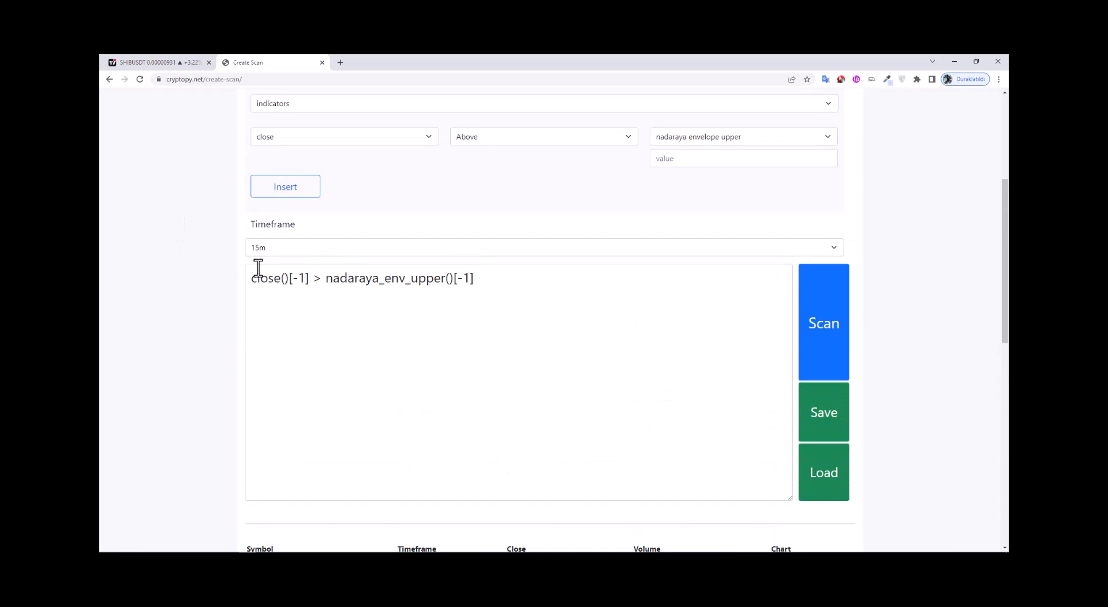
{"action": "mouse_move", "coordinate": [207, 269]}
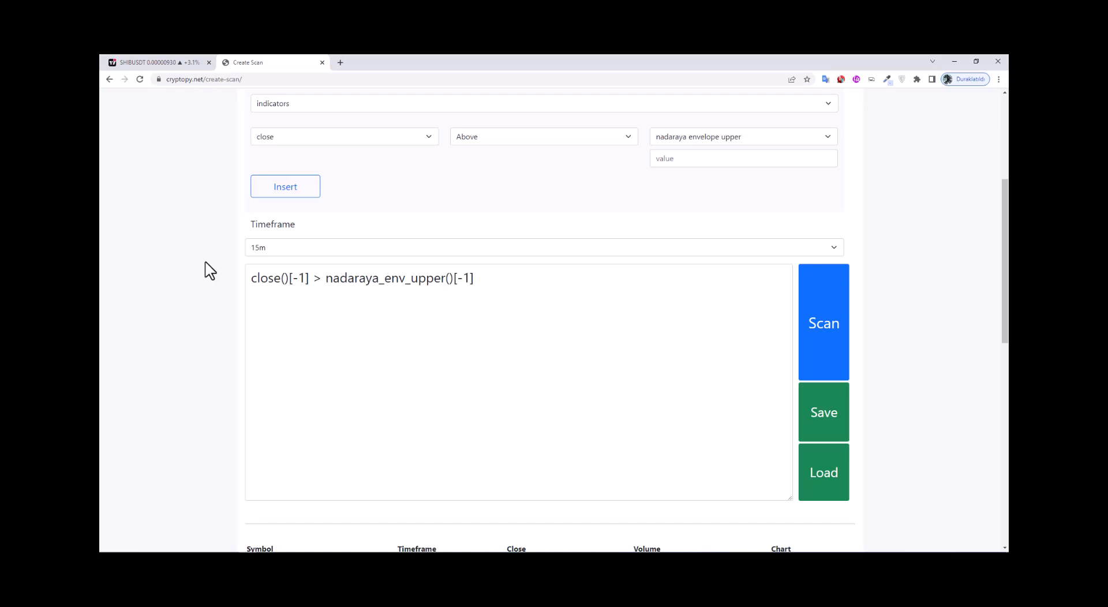
Step: Scroll to the top of the Create Scan page with the 15m scan
{"action": "scroll", "scroll_direction": "up", "scroll_amount": 3}
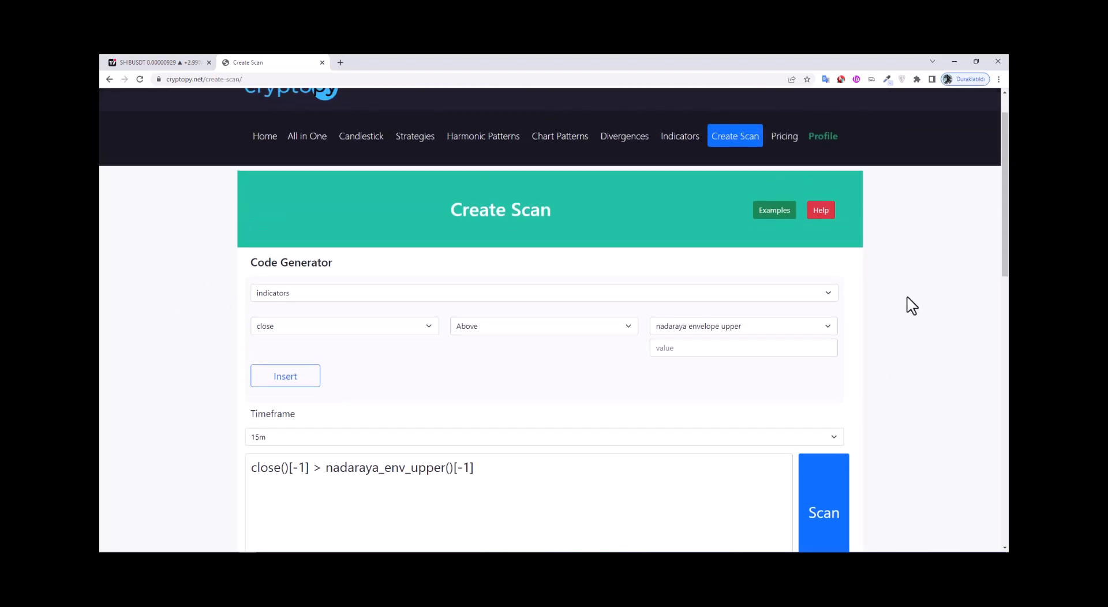
{"action": "mouse_move", "coordinate": [854, 257]}
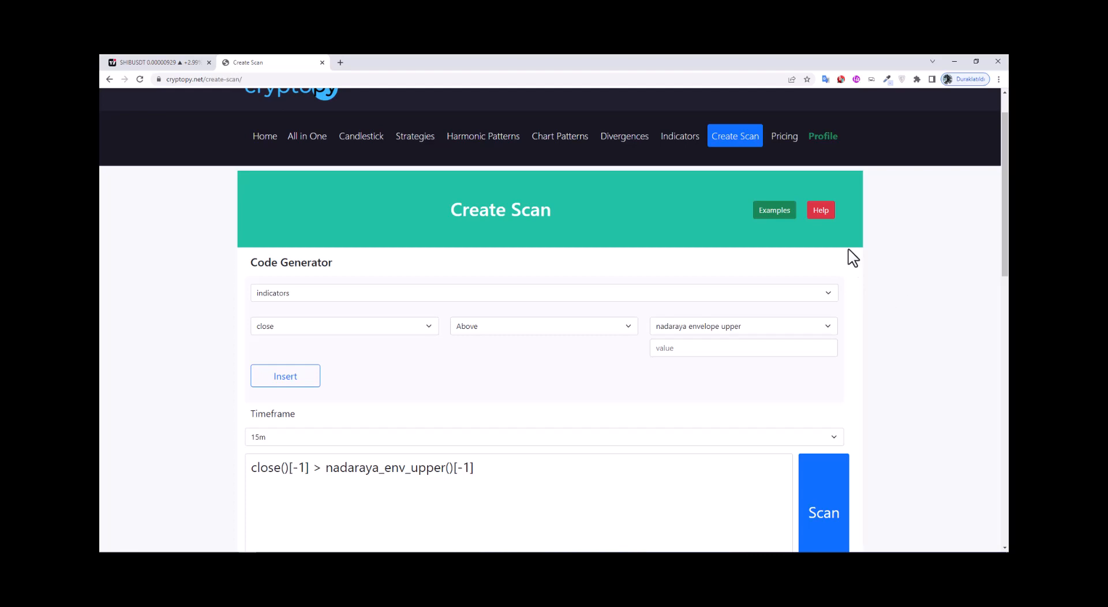
Step: Open Pricing and scroll through the Free $0 versus Premium $5/month plans
{"action": "left_click", "coordinate": [784, 136]}
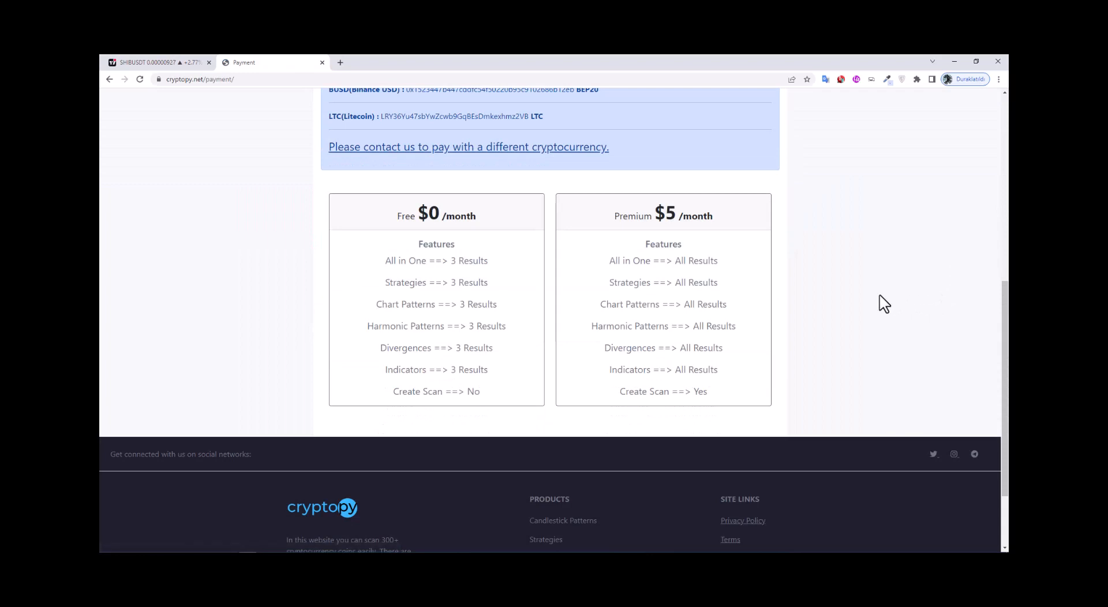
{"action": "scroll", "scroll_direction": "up", "scroll_amount": 3}
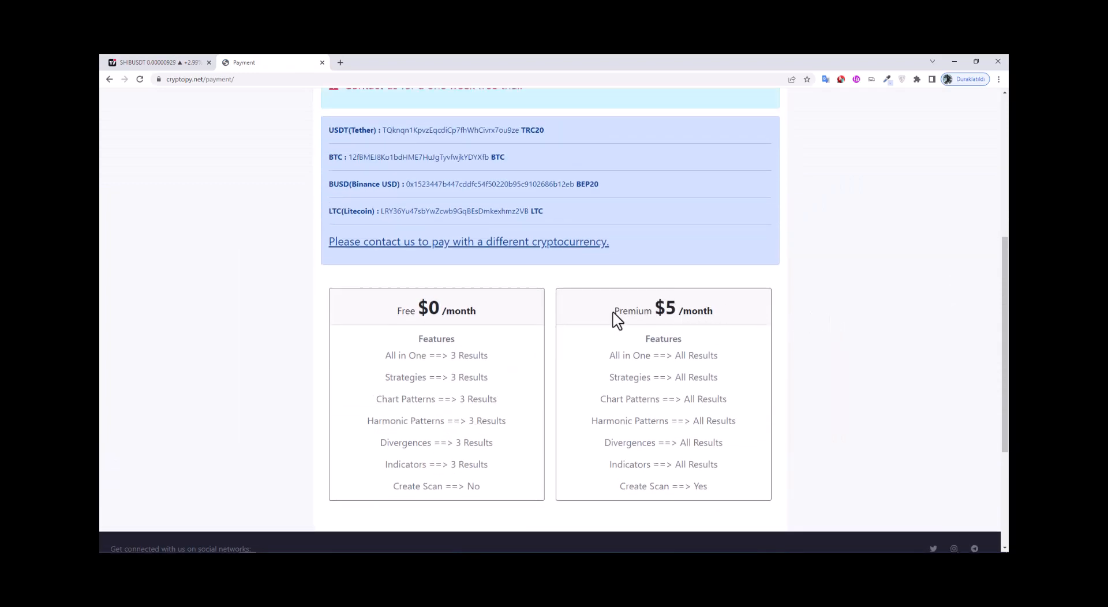
{"action": "mouse_move", "coordinate": [726, 332]}
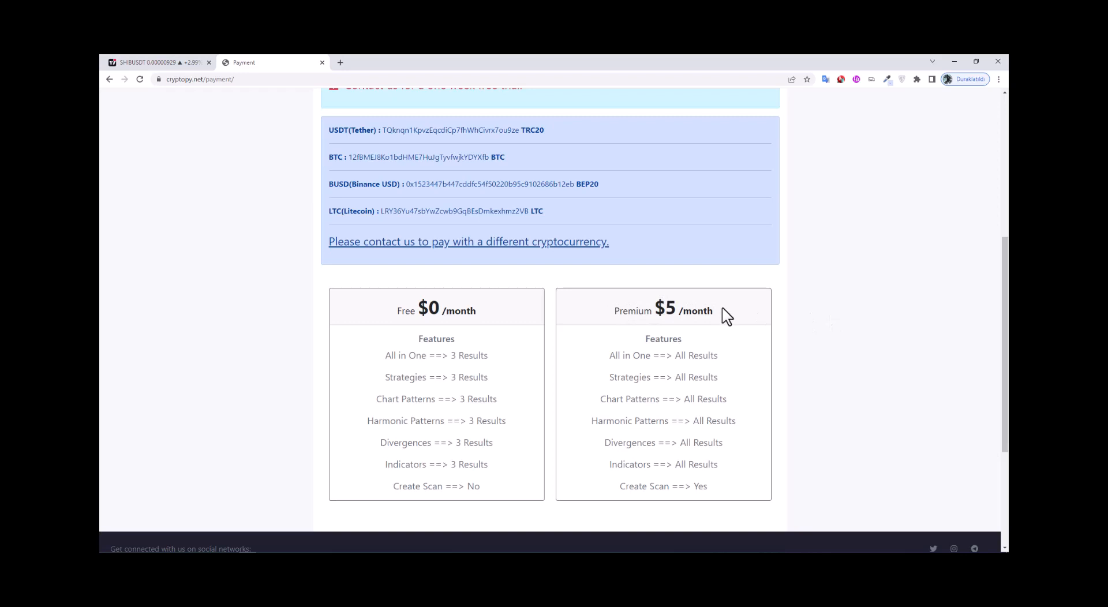
{"action": "scroll", "scroll_direction": "down", "scroll_amount": 3}
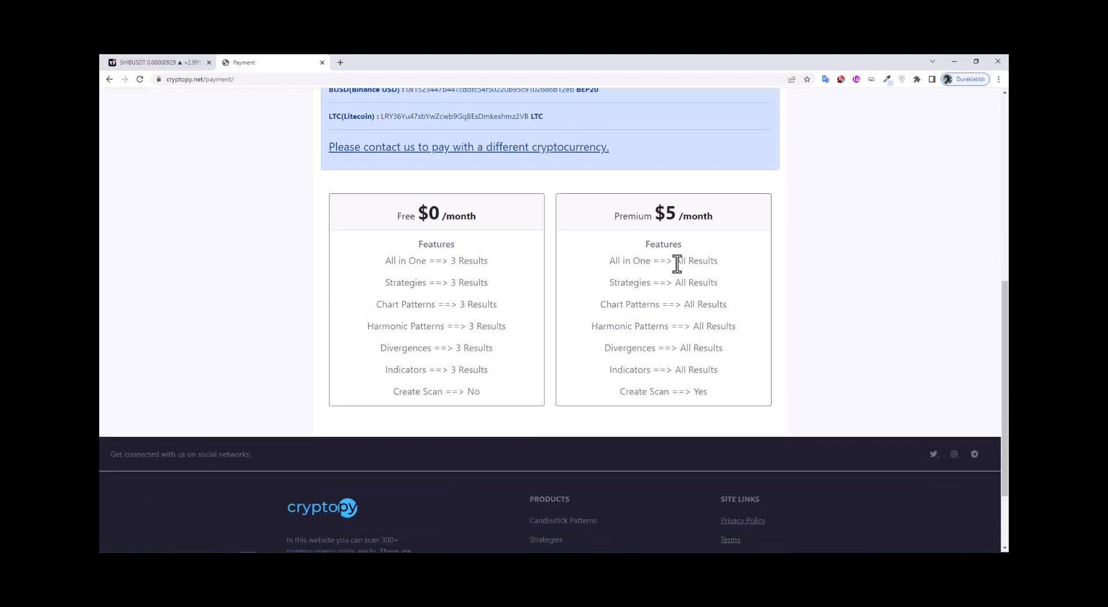
{"action": "mouse_move", "coordinate": [697, 304]}
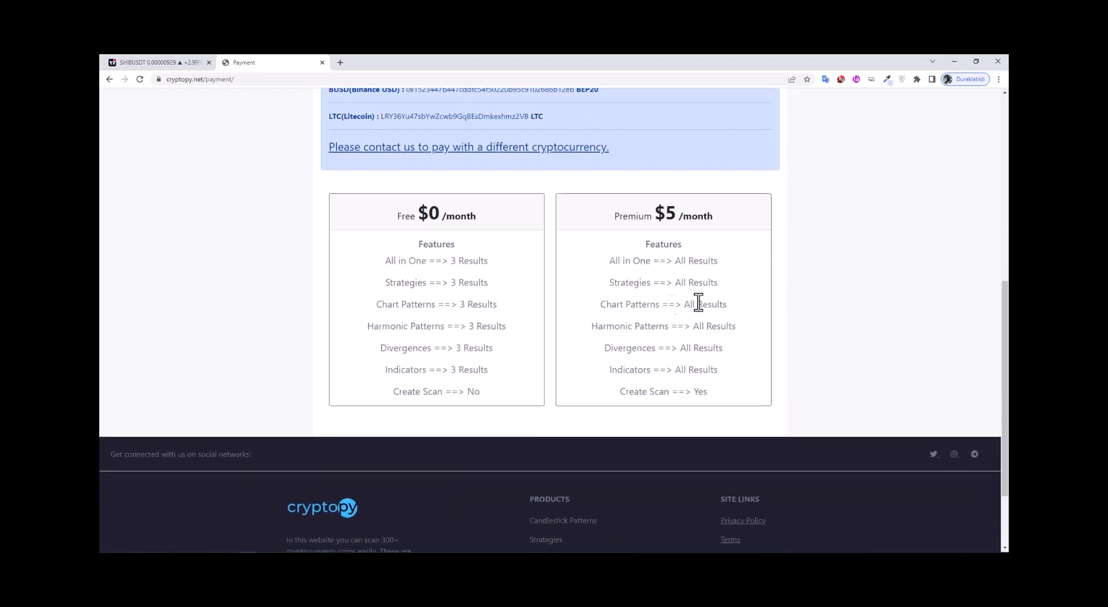
{"action": "mouse_move", "coordinate": [625, 327]}
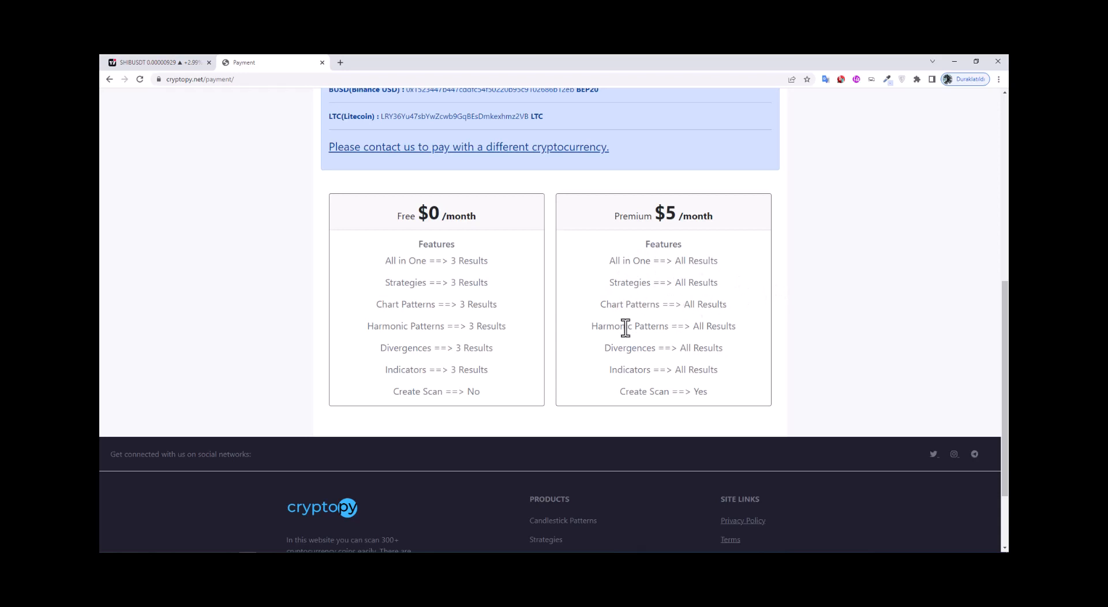
{"action": "mouse_move", "coordinate": [743, 347]}
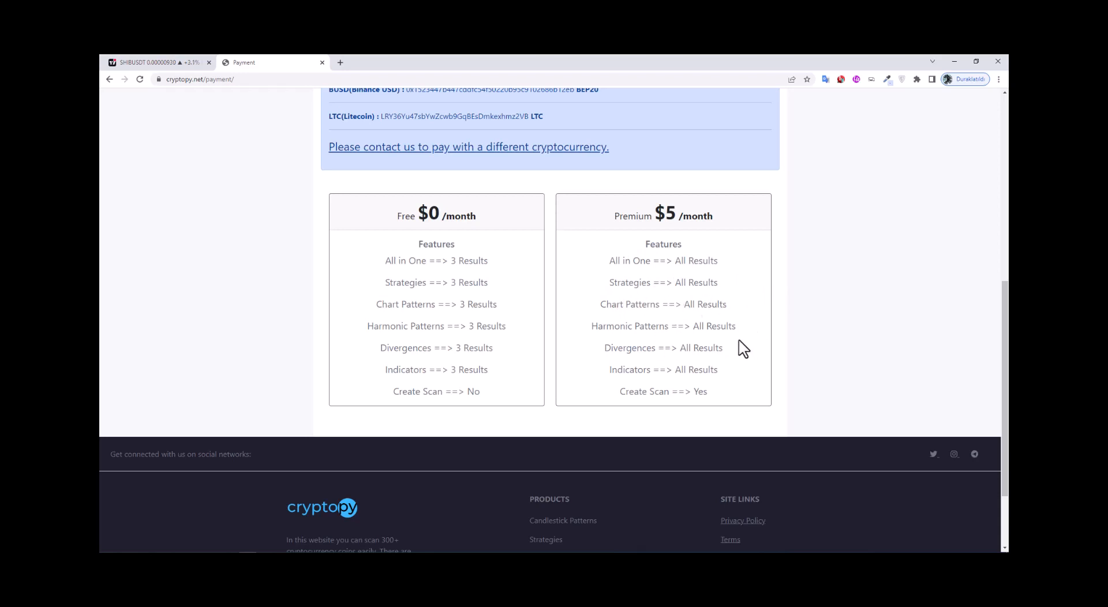
{"action": "mouse_move", "coordinate": [852, 370]}
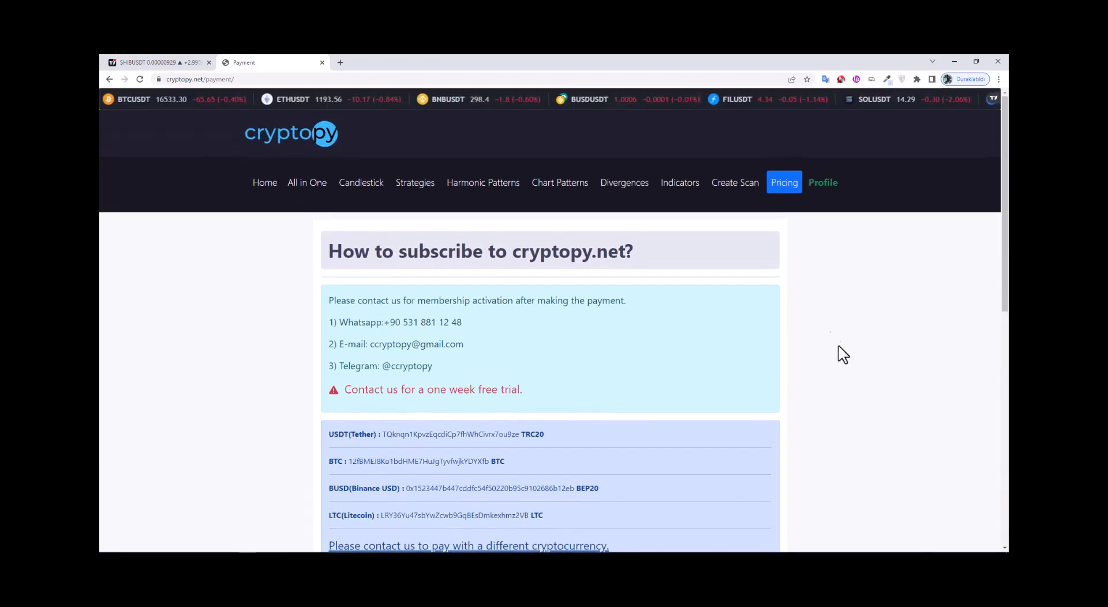
{"action": "mouse_move", "coordinate": [372, 190]}
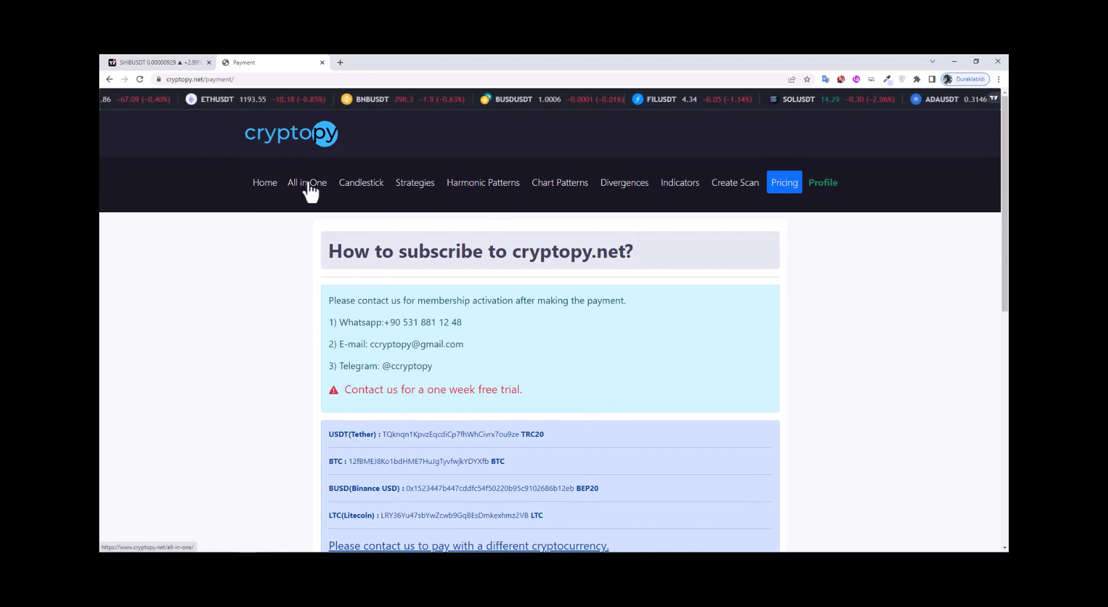
Step: Open the All in One Screener and scroll through its results
{"action": "left_click", "coordinate": [306, 182]}
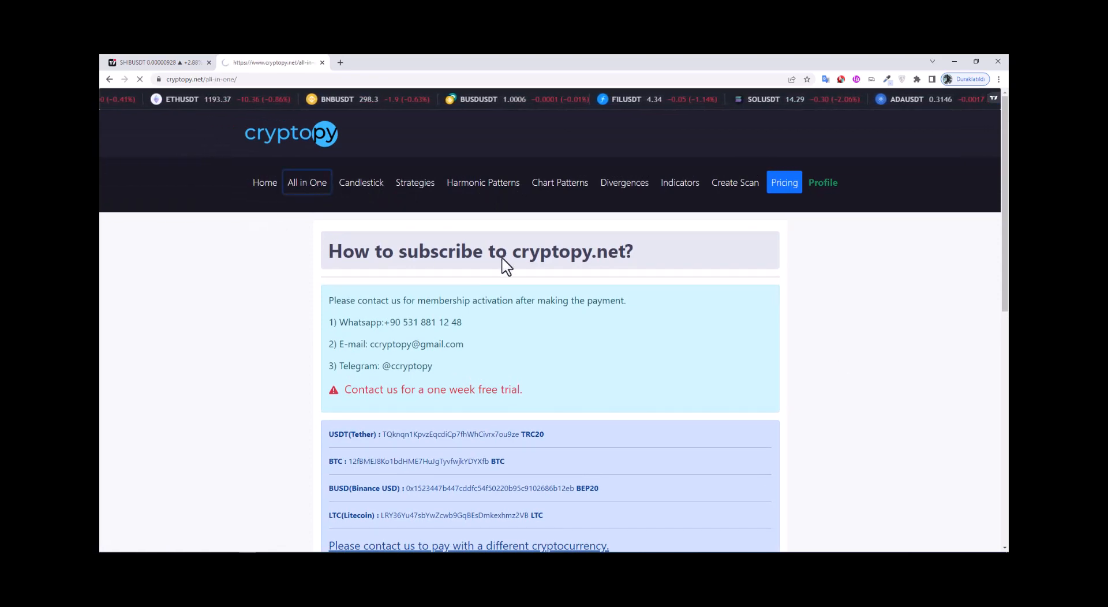
{"action": "left_click", "coordinate": [306, 182]}
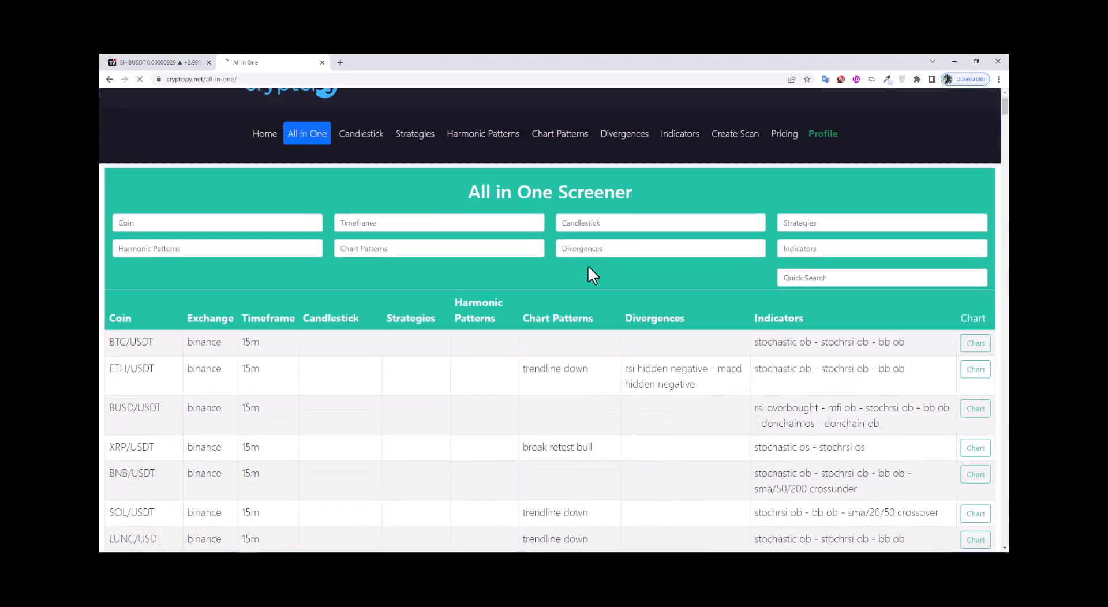
{"action": "scroll", "scroll_direction": "down", "scroll_amount": 3}
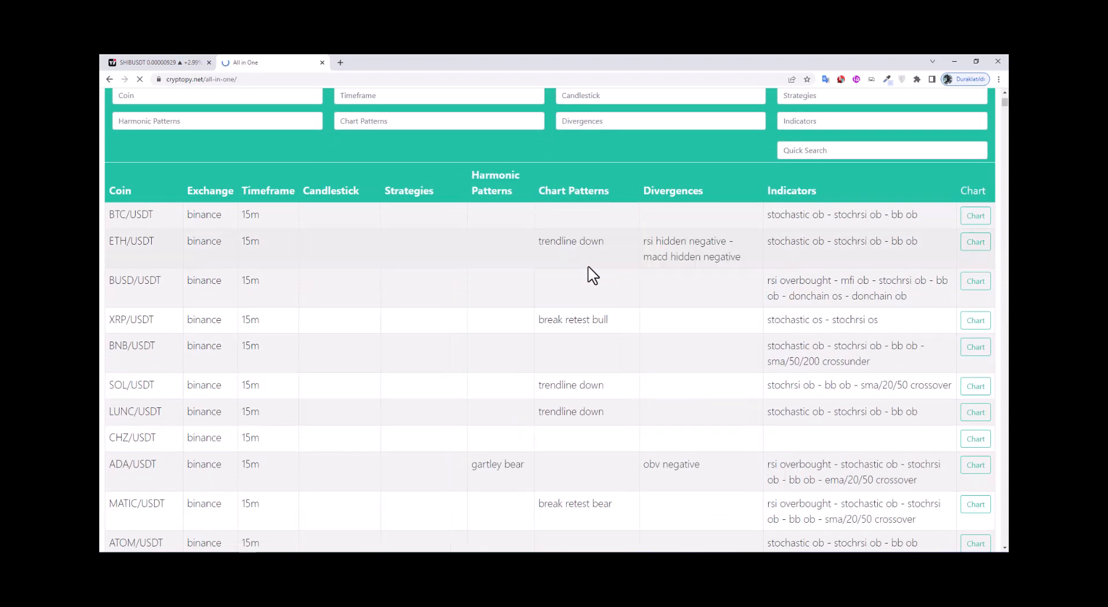
{"action": "scroll", "scroll_direction": "down", "scroll_amount": 3}
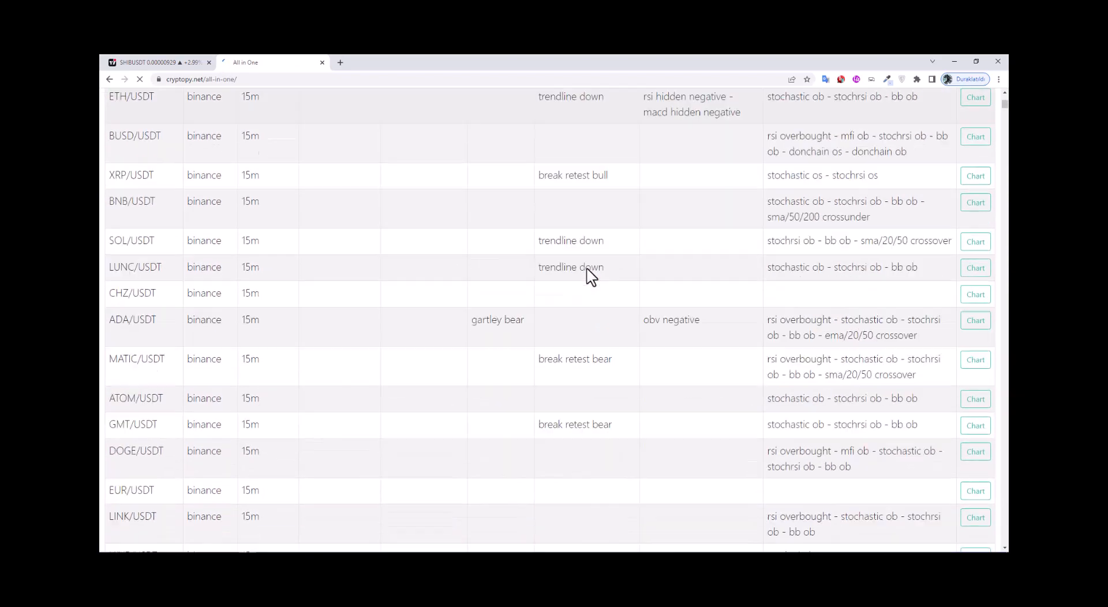
{"action": "scroll", "scroll_direction": "up", "scroll_amount": 3}
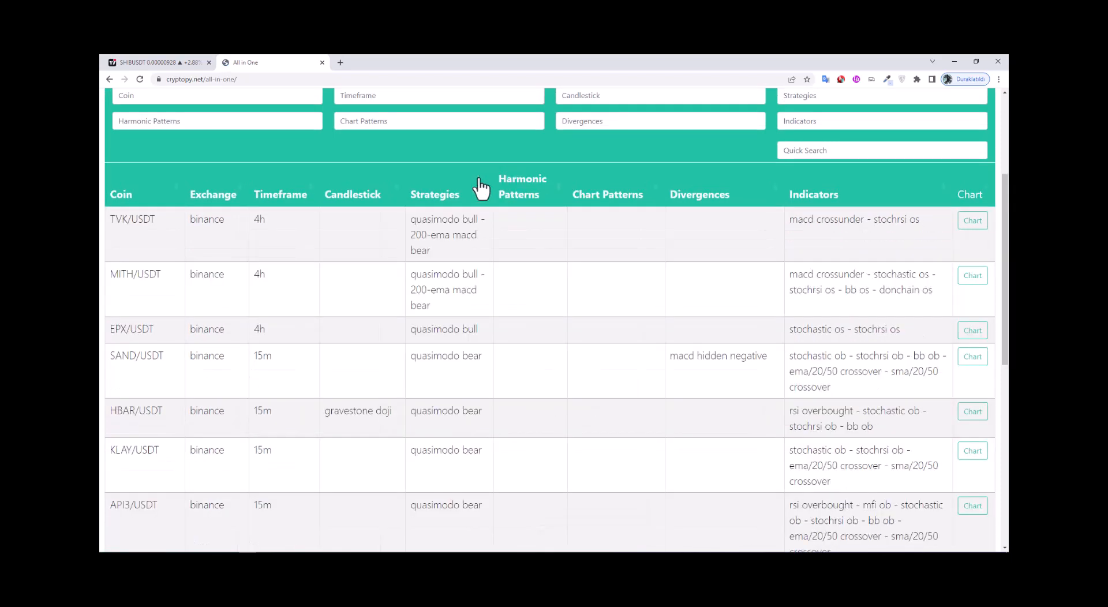
Step: Sort the results by Harmonic Patterns descending so shark pattern matches lead
{"action": "left_click", "coordinate": [522, 186]}
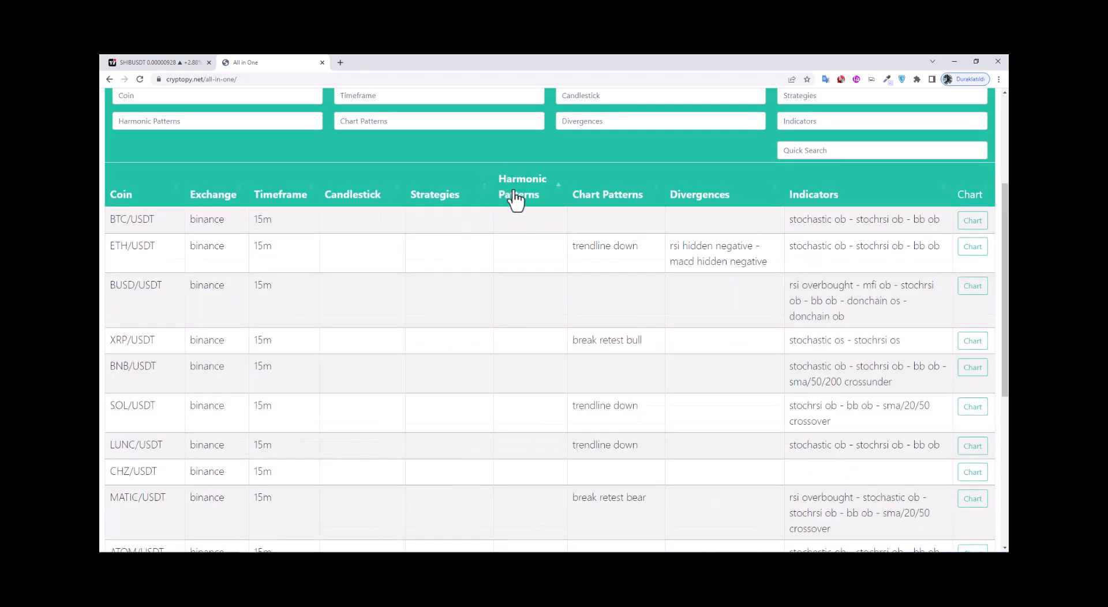
{"action": "left_click", "coordinate": [522, 186]}
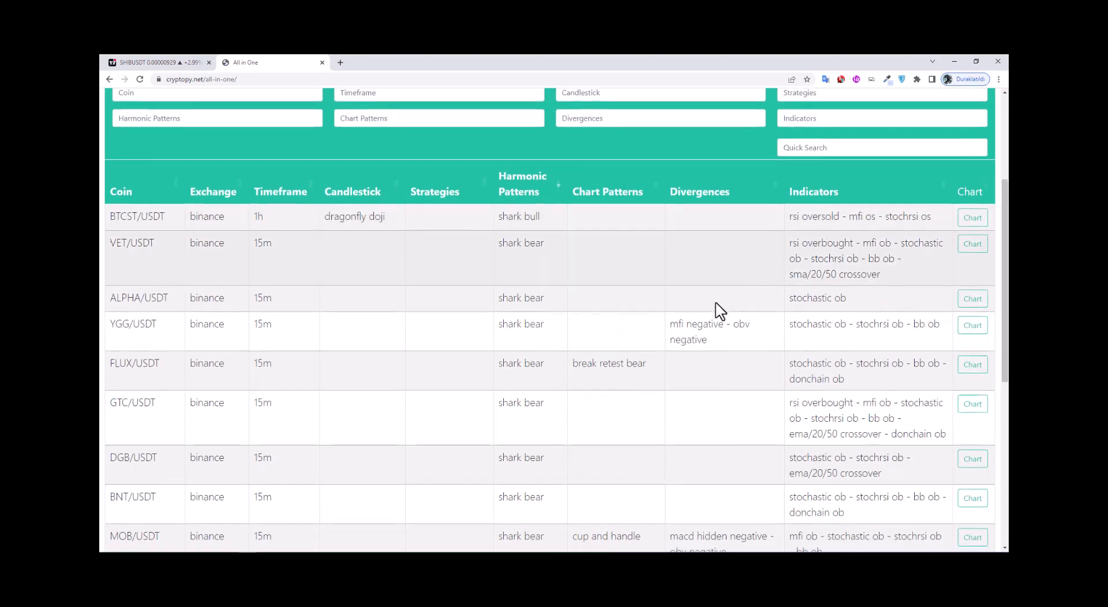
{"action": "scroll", "scroll_direction": "up", "scroll_amount": 3}
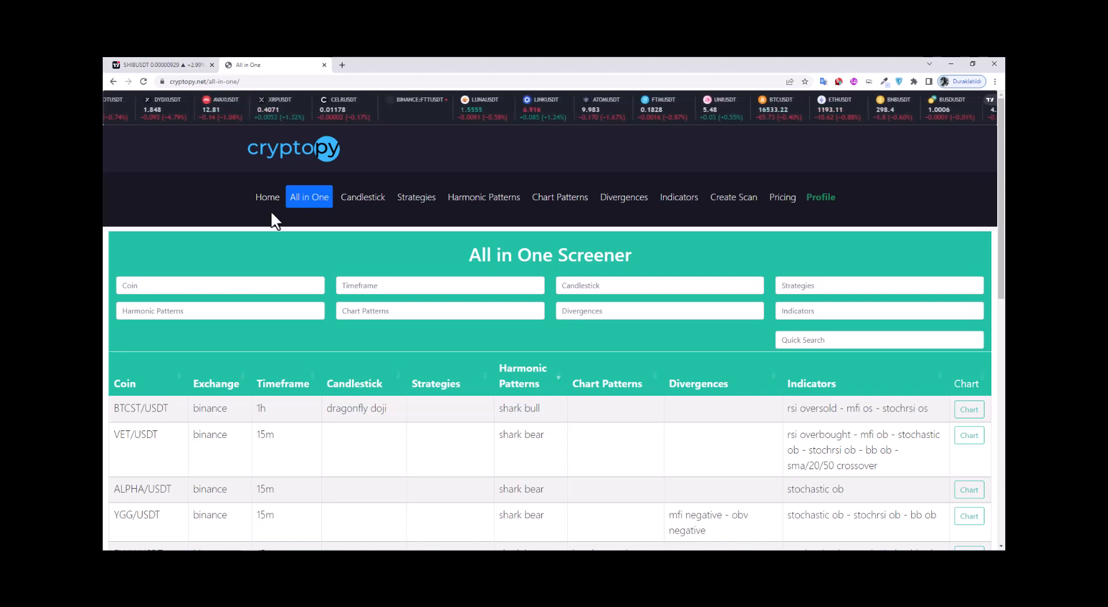
{"action": "mouse_move", "coordinate": [307, 249]}
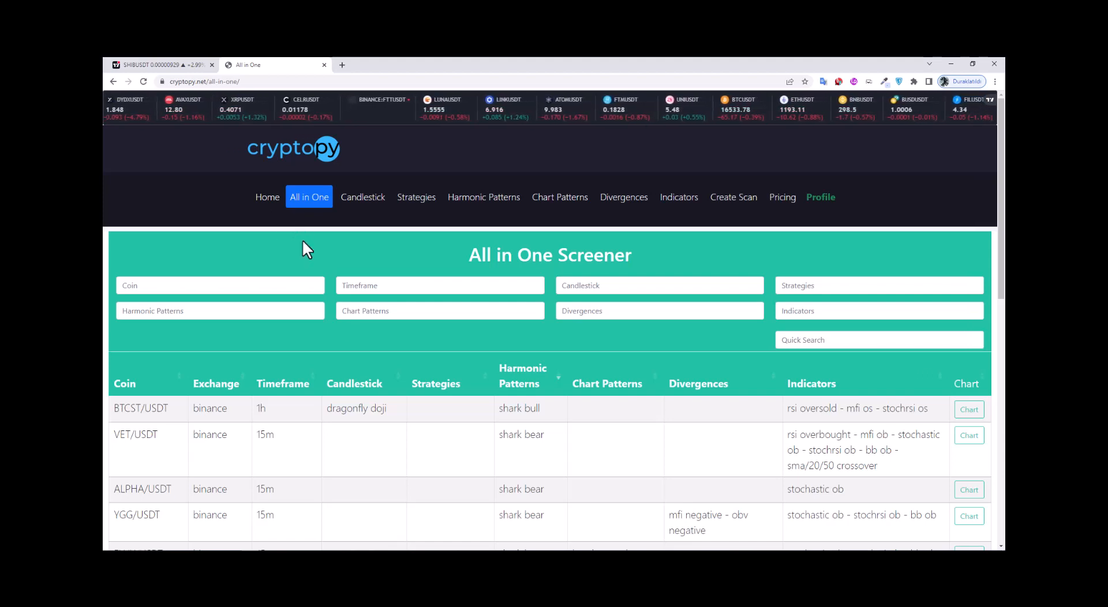